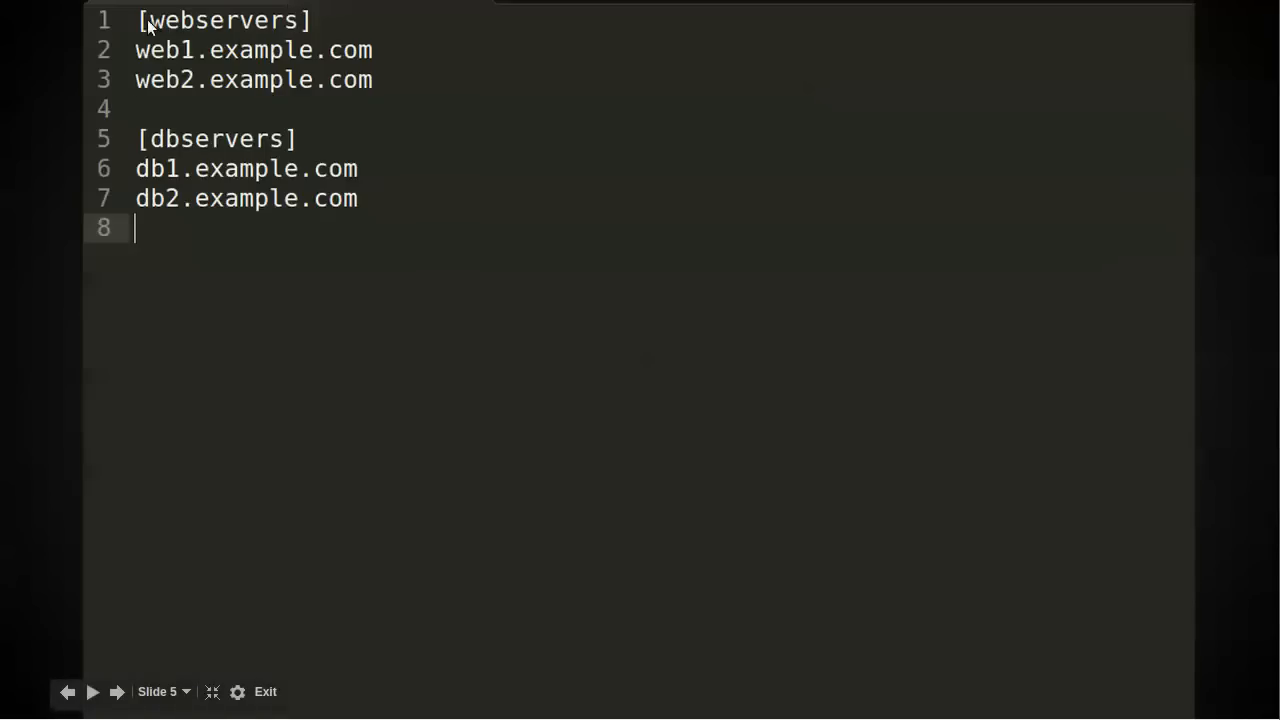
mouse_move(304, 24)
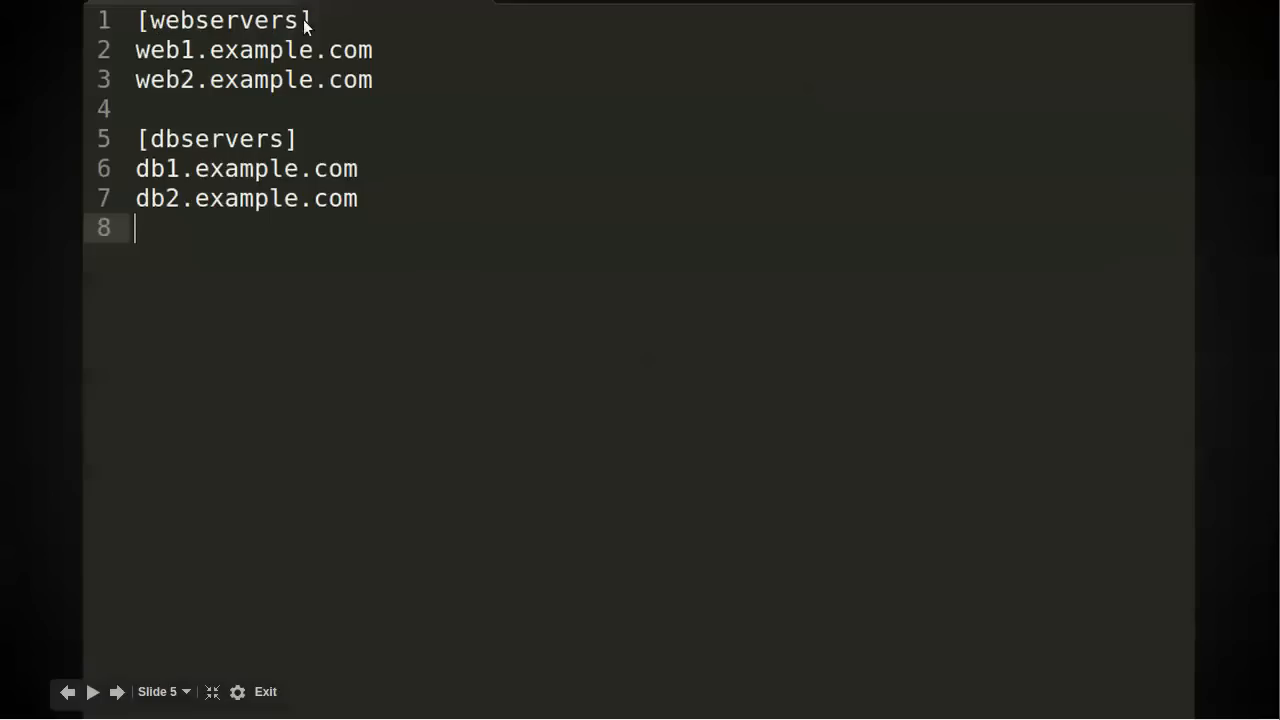
mouse_move(312, 66)
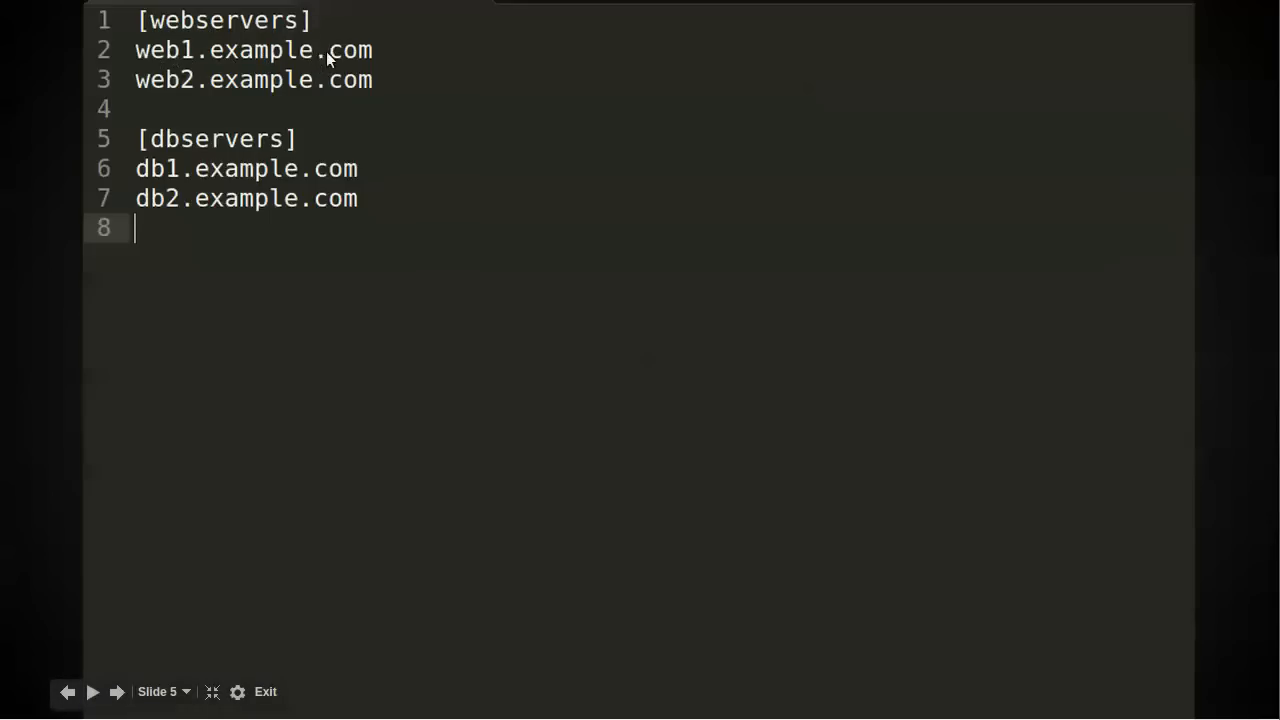
mouse_move(324, 92)
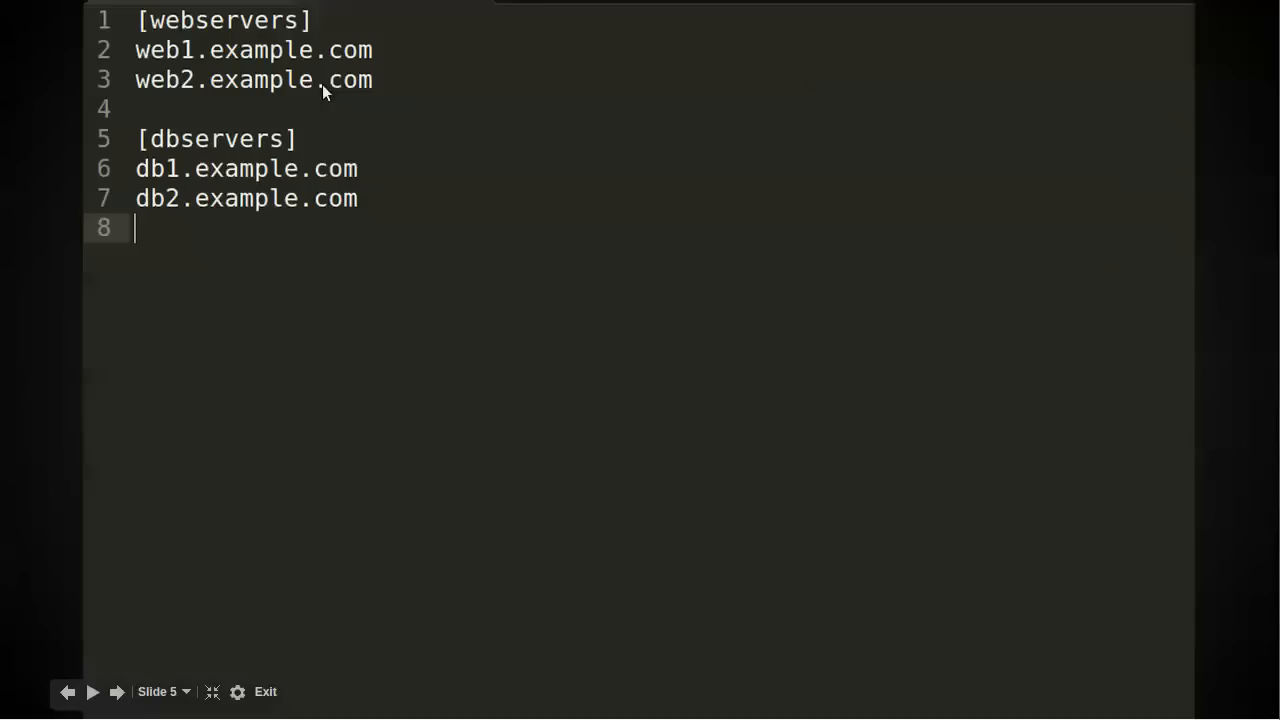
mouse_move(224, 60)
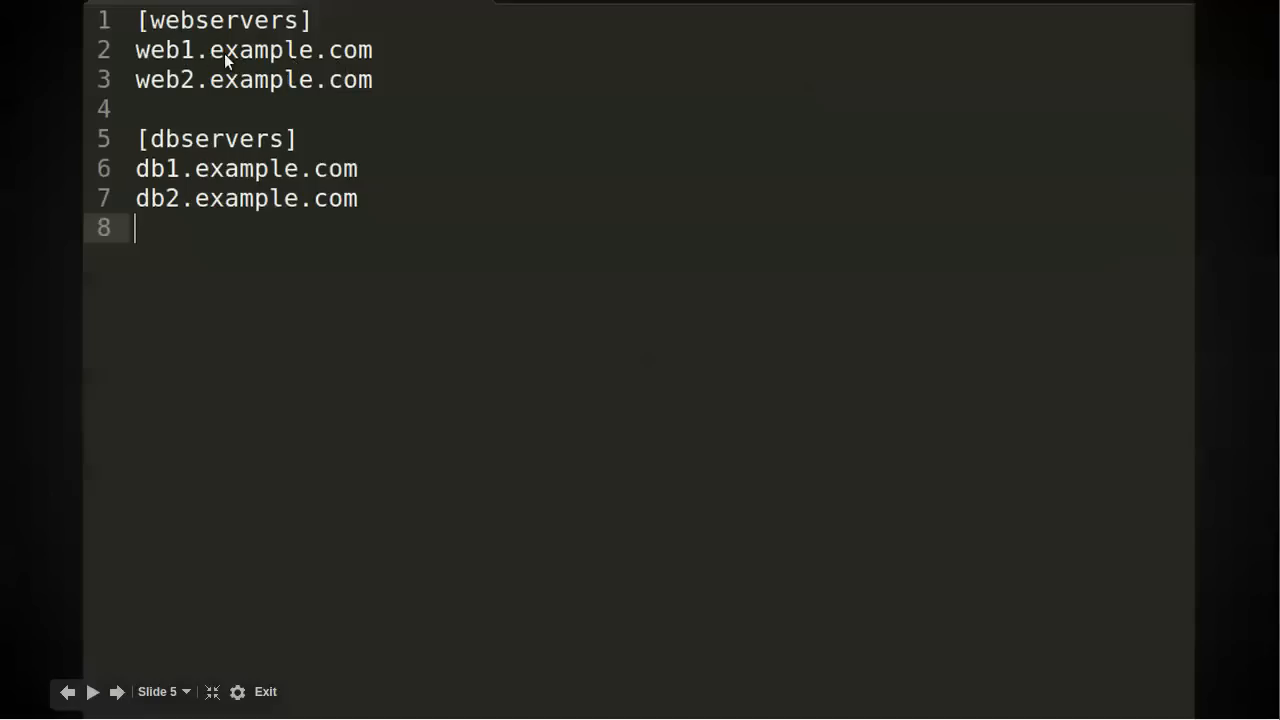
mouse_move(176, 168)
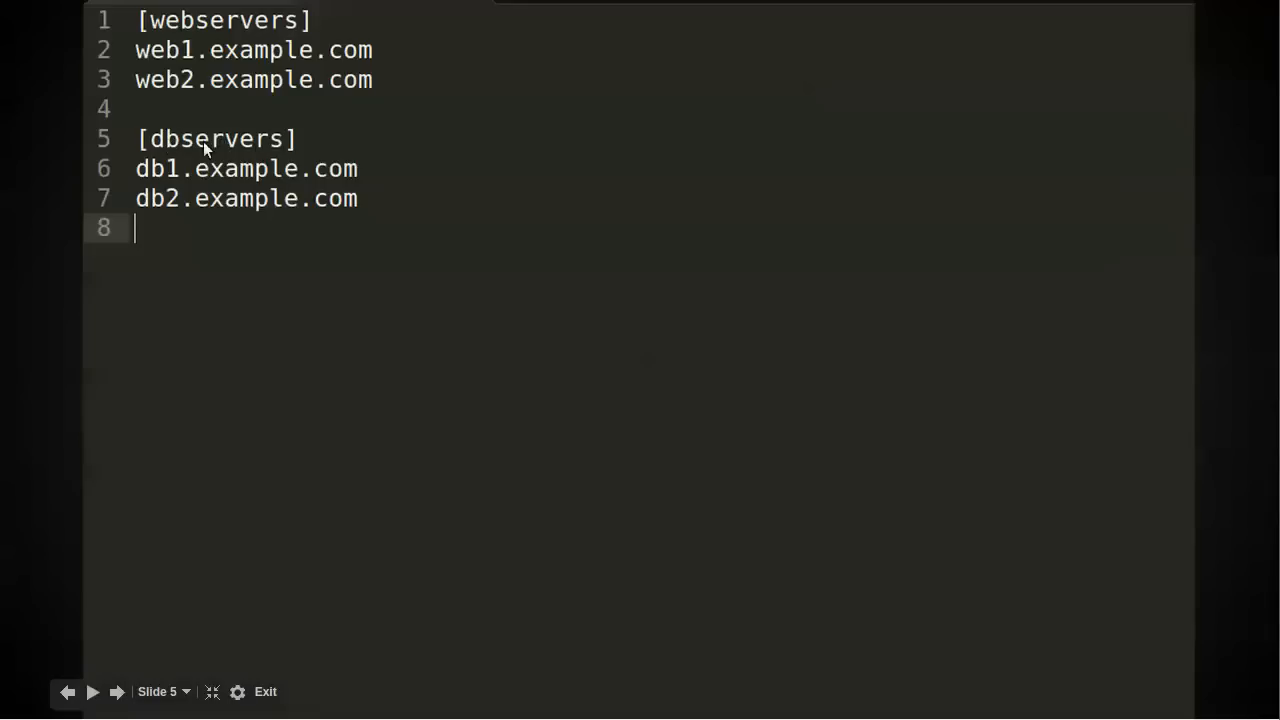
mouse_move(236, 210)
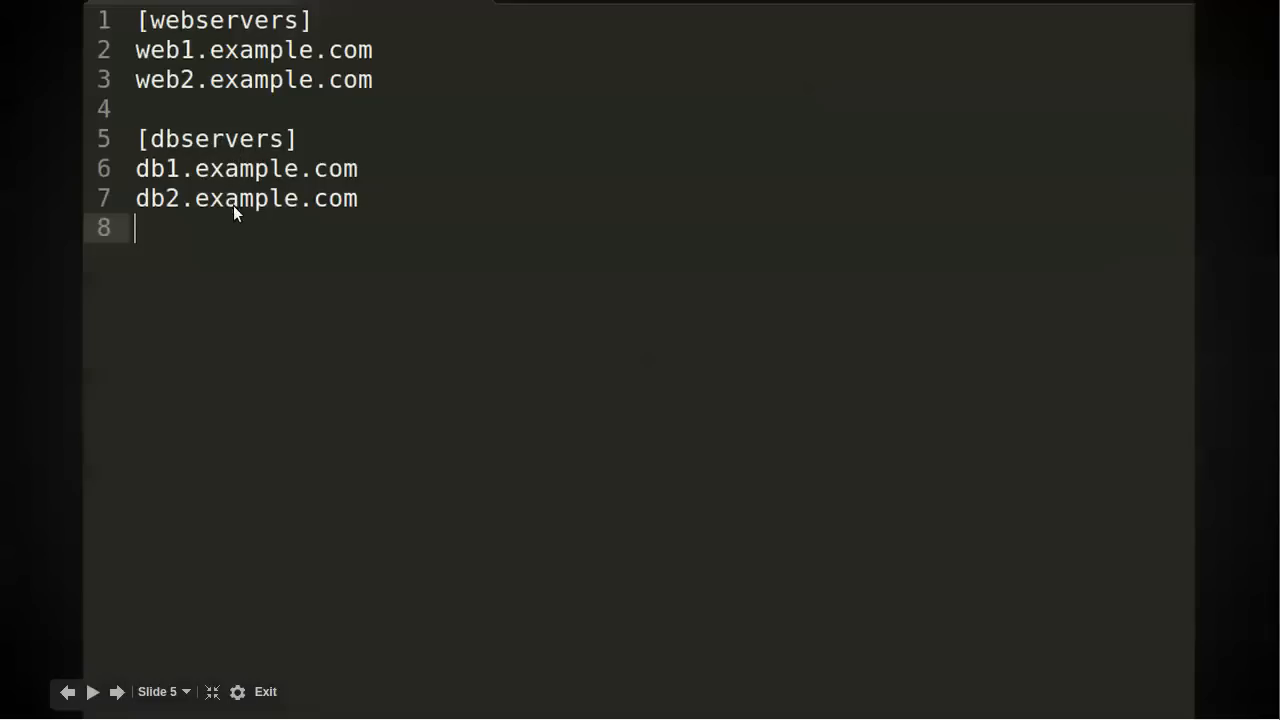
mouse_move(318, 182)
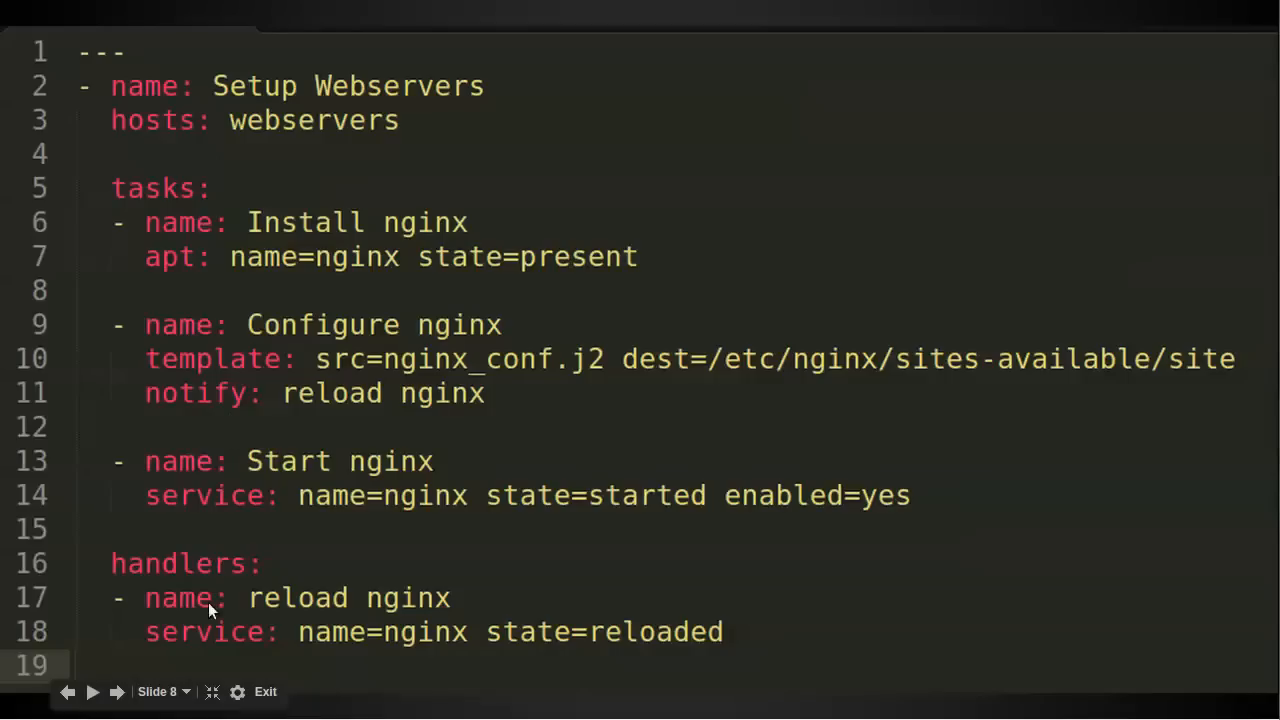
mouse_move(204, 98)
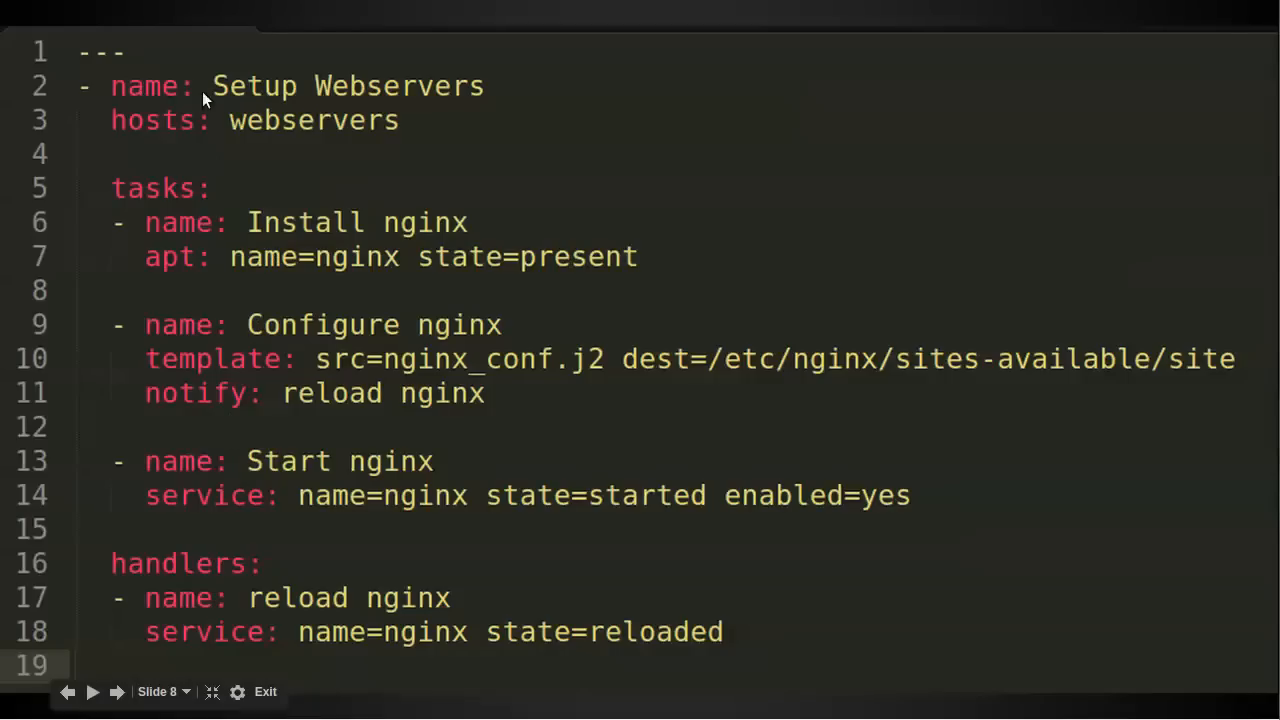
mouse_move(504, 96)
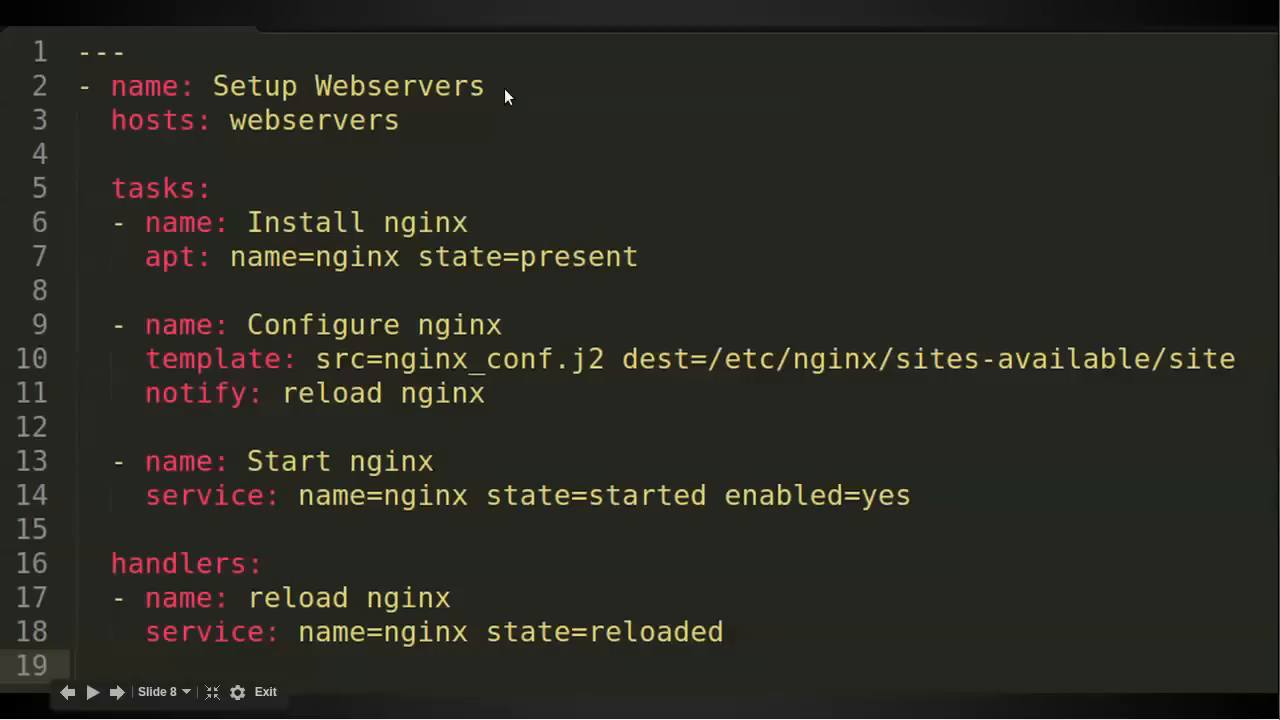
mouse_move(200, 86)
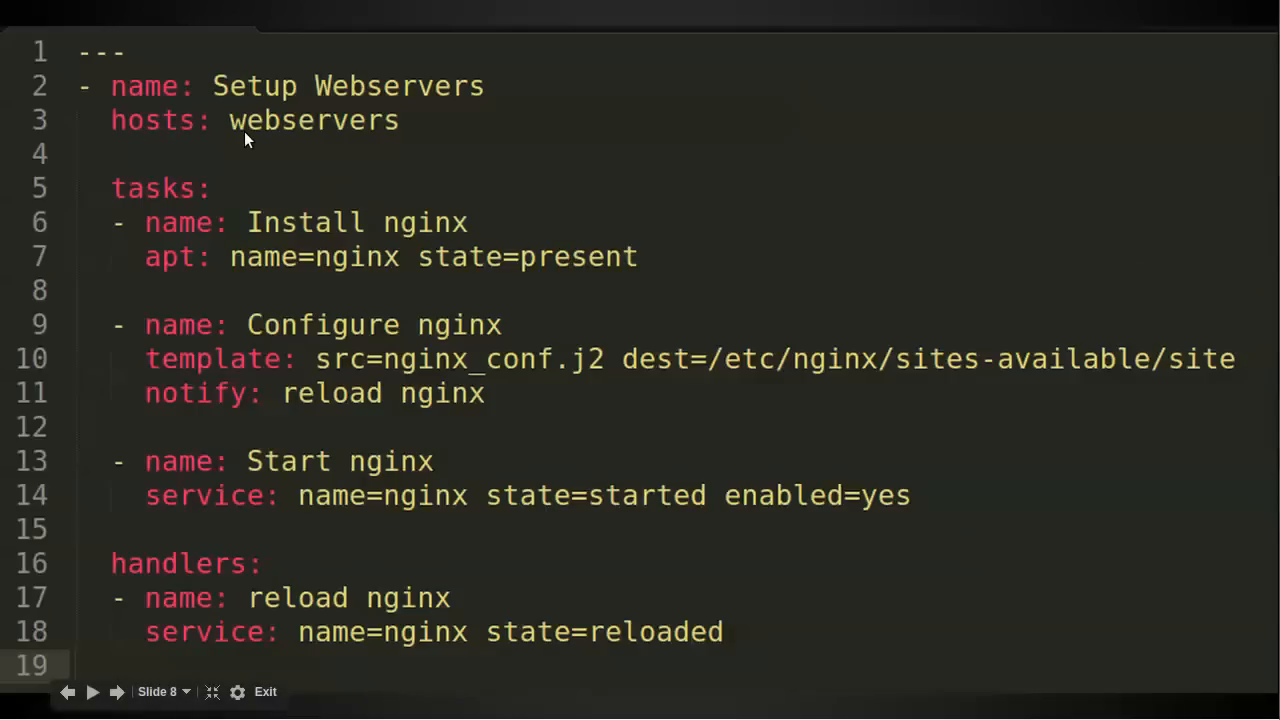
mouse_move(288, 138)
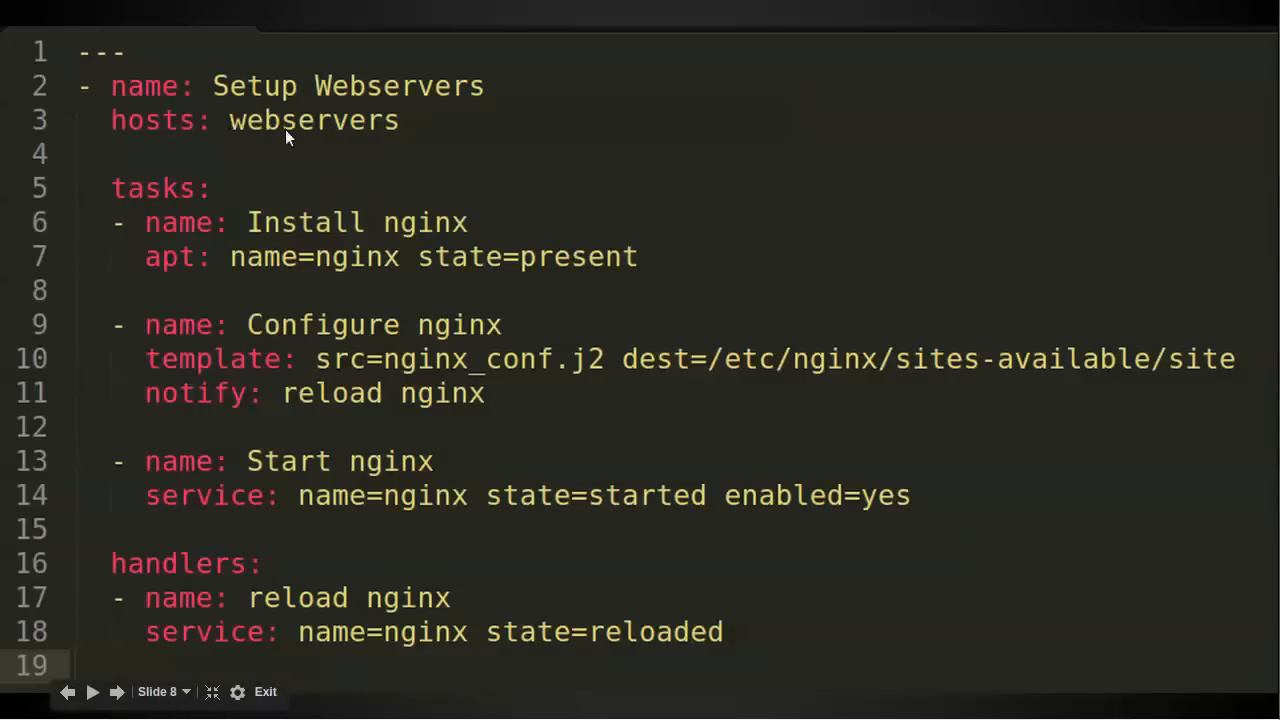
mouse_move(254, 132)
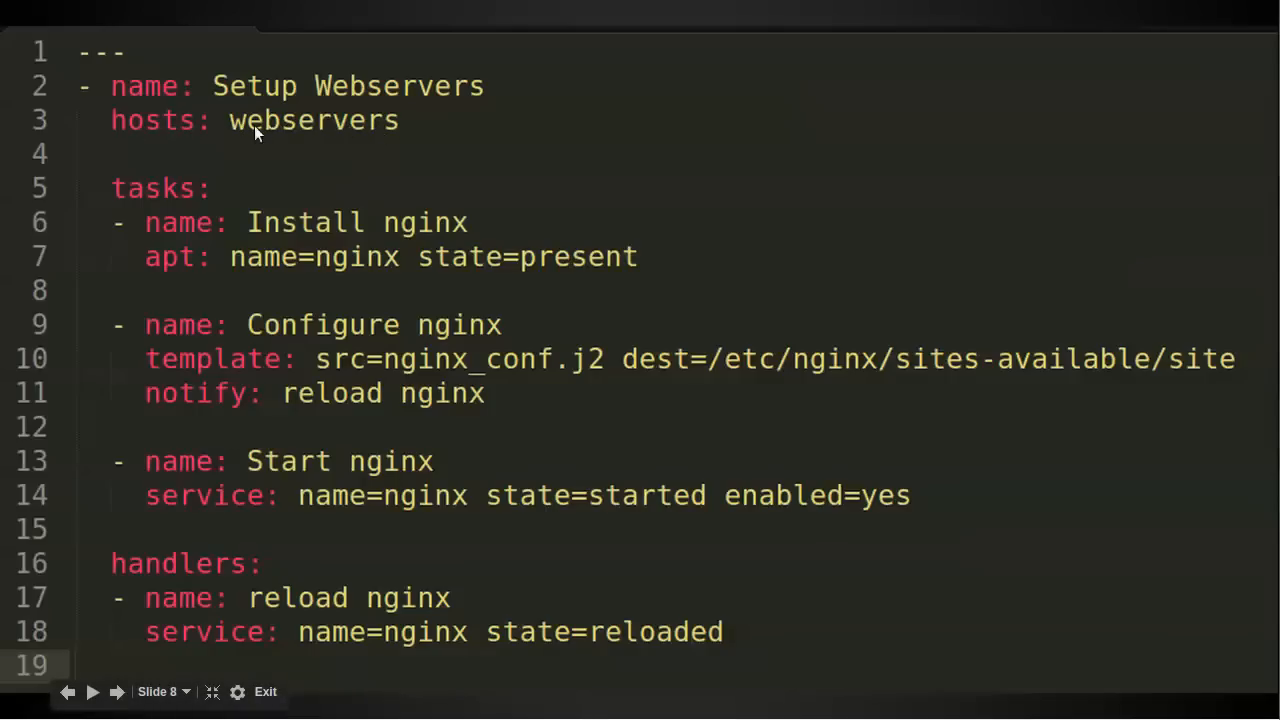
mouse_move(310, 130)
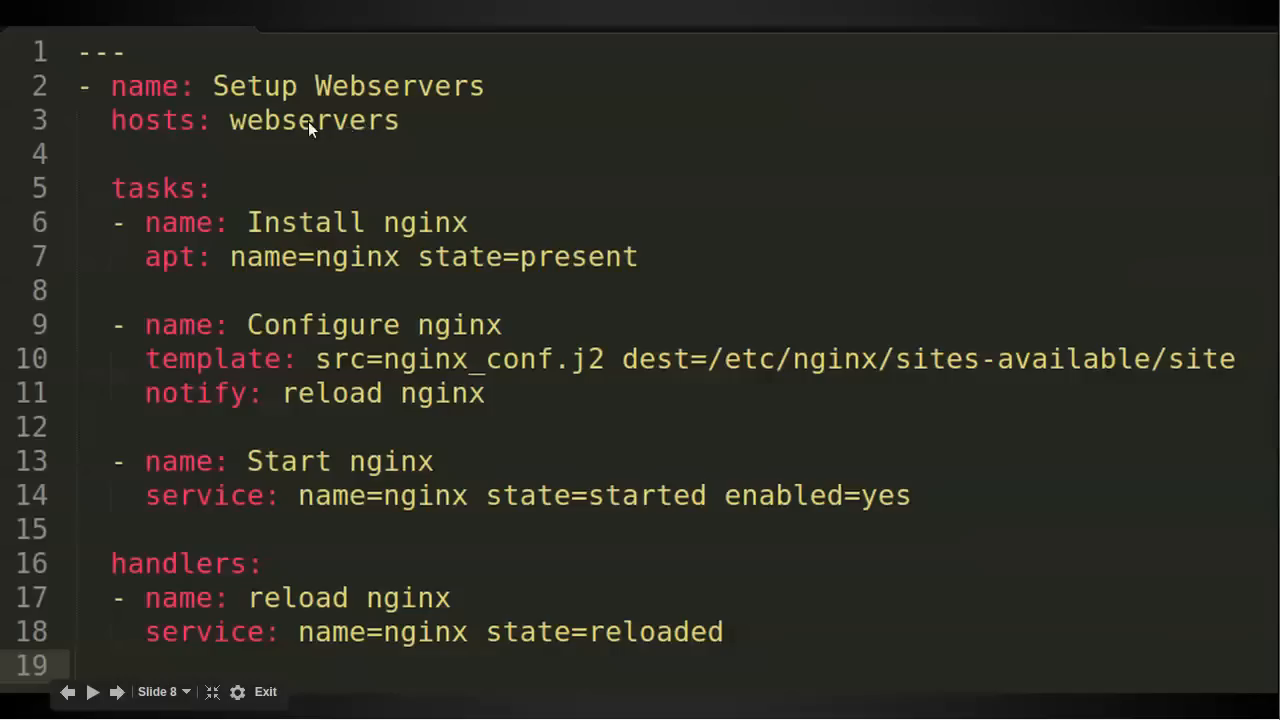
mouse_move(248, 384)
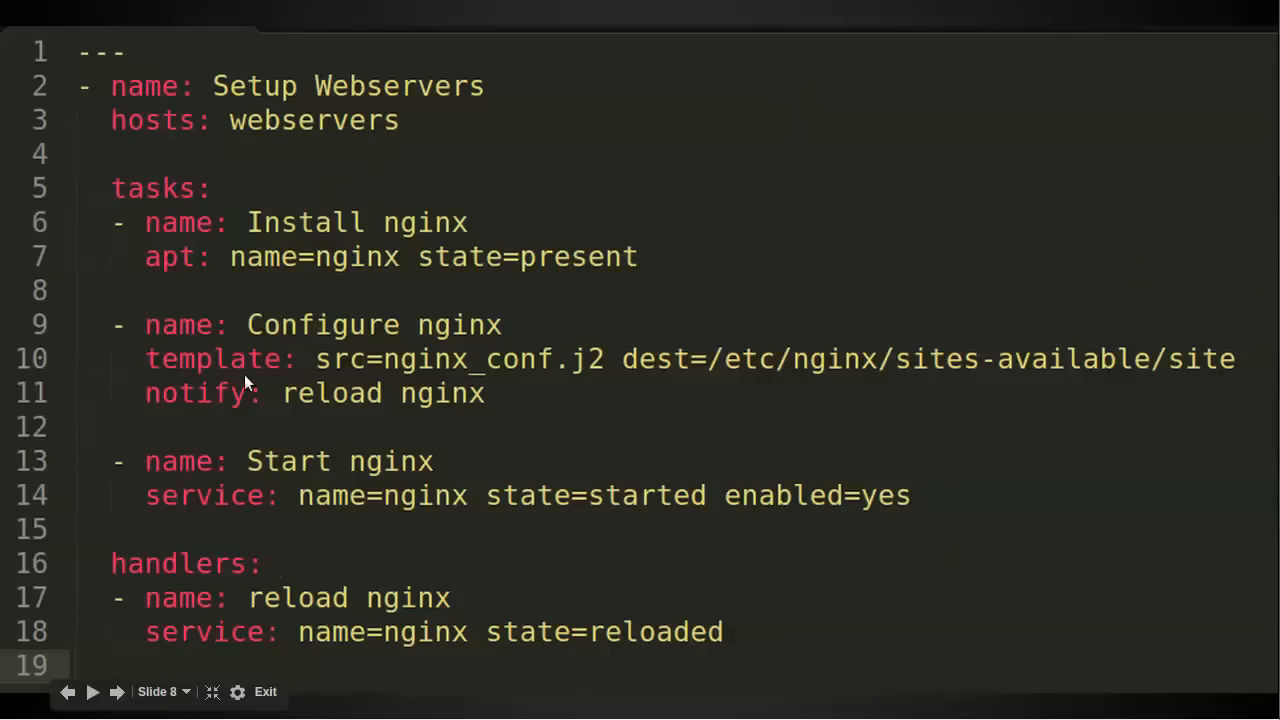
mouse_move(344, 260)
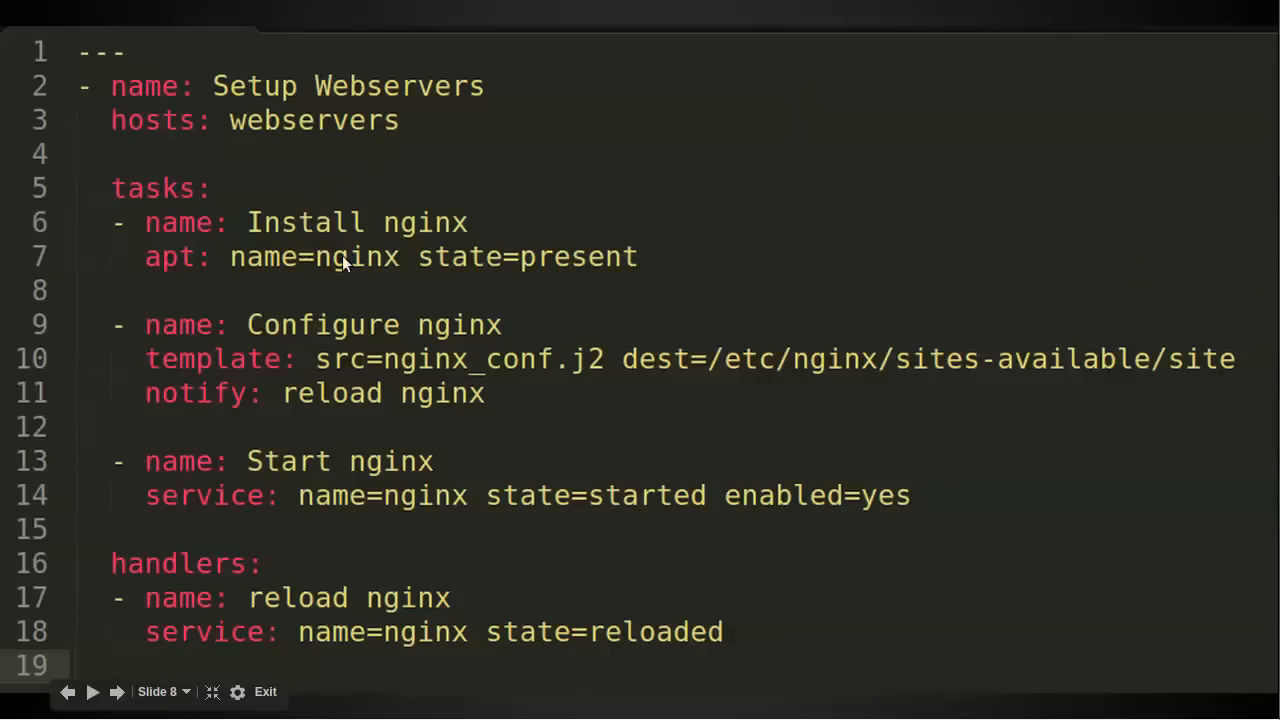
mouse_move(312, 392)
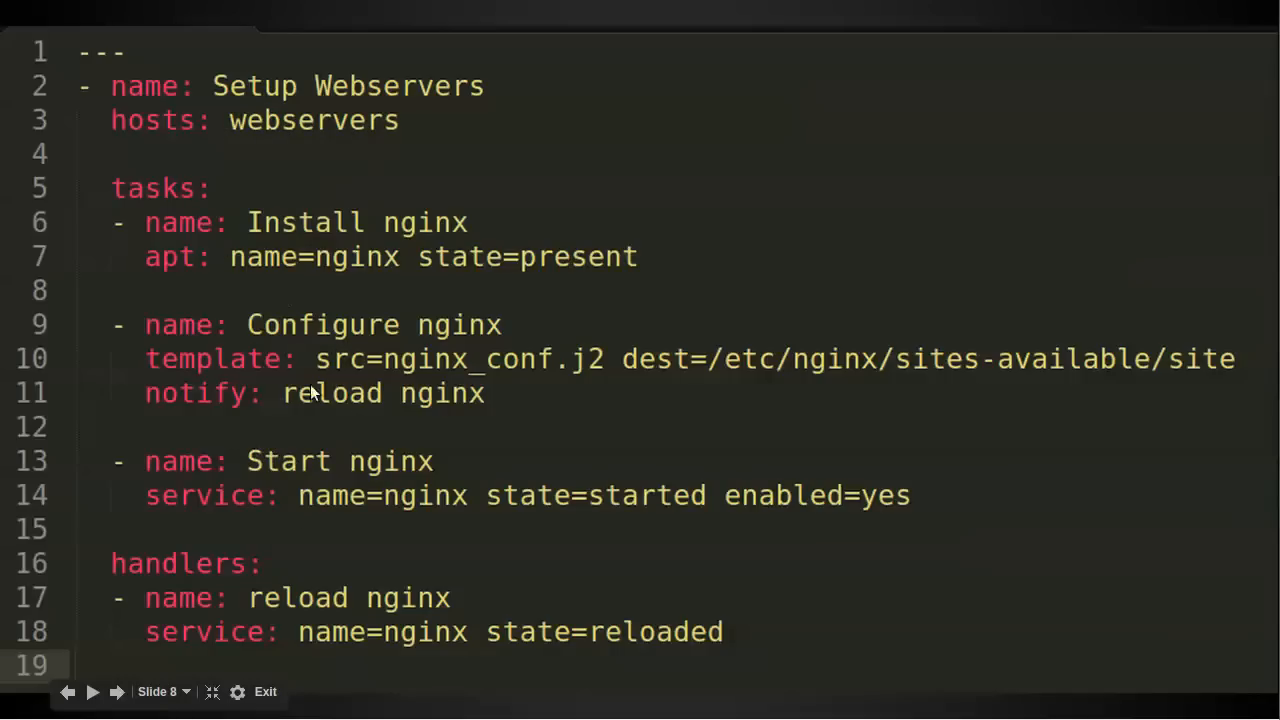
mouse_move(480, 230)
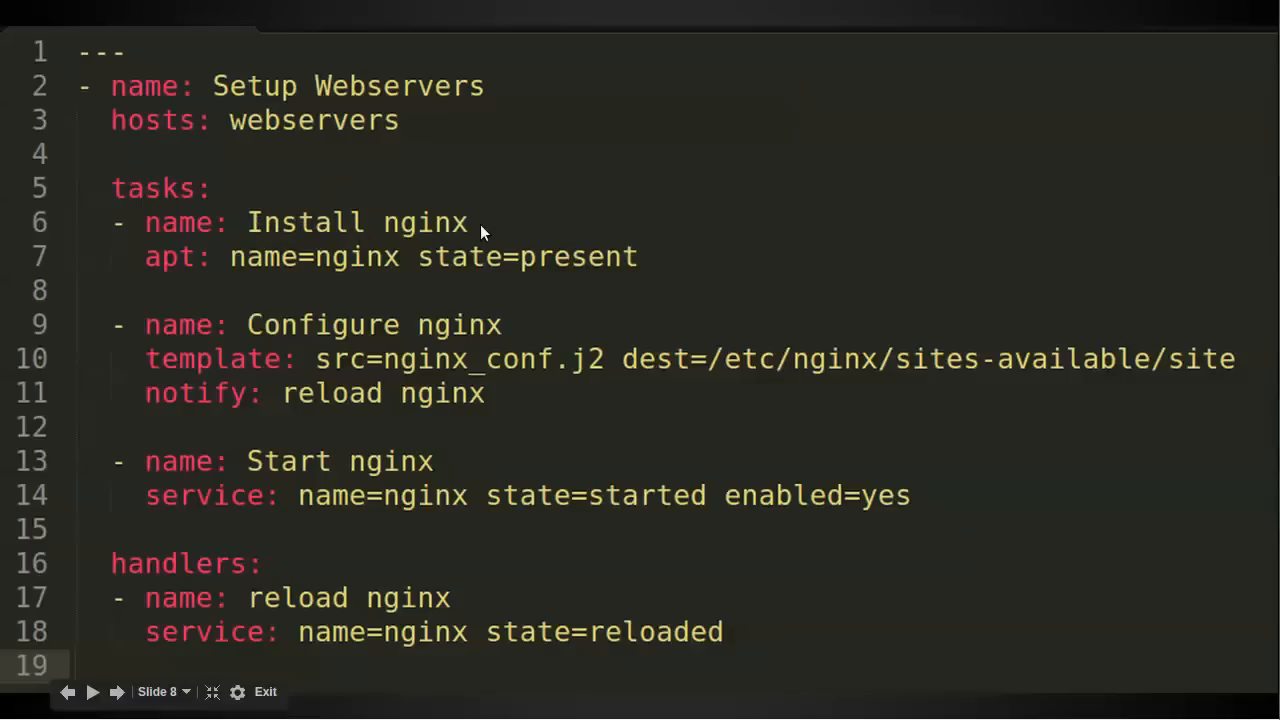
mouse_move(280, 444)
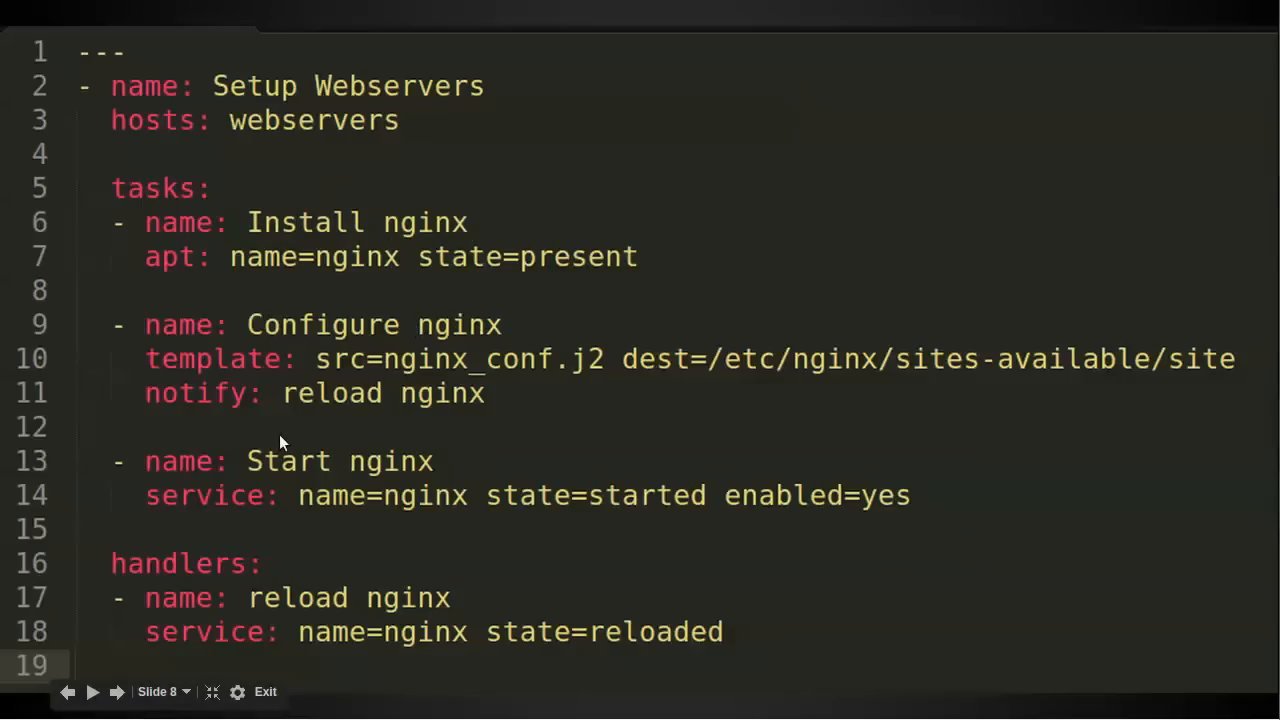
mouse_move(336, 470)
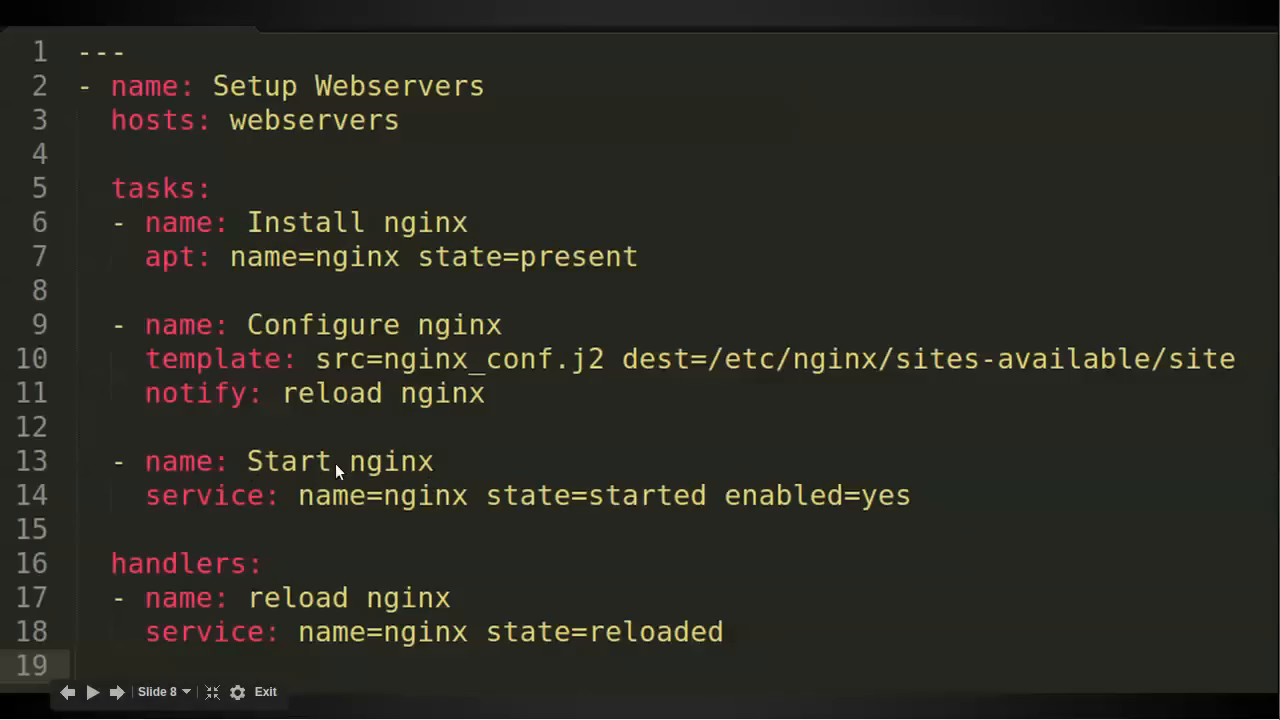
mouse_move(224, 570)
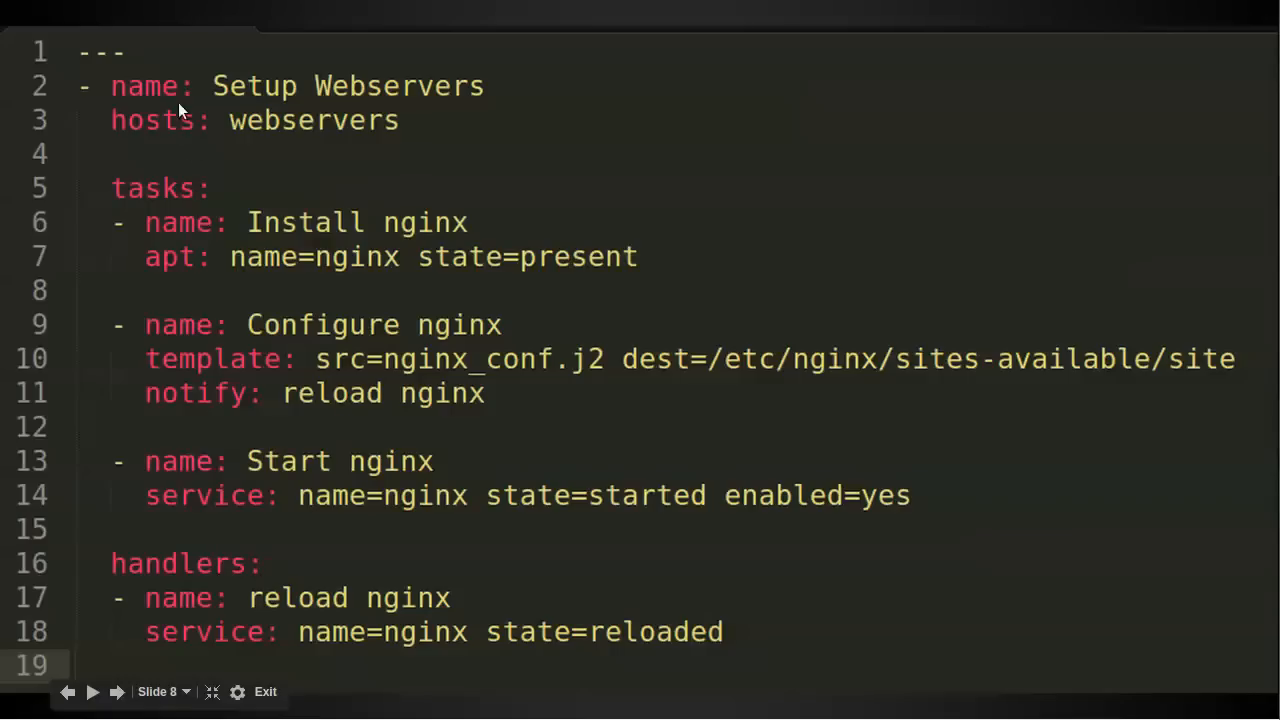
mouse_move(330, 644)
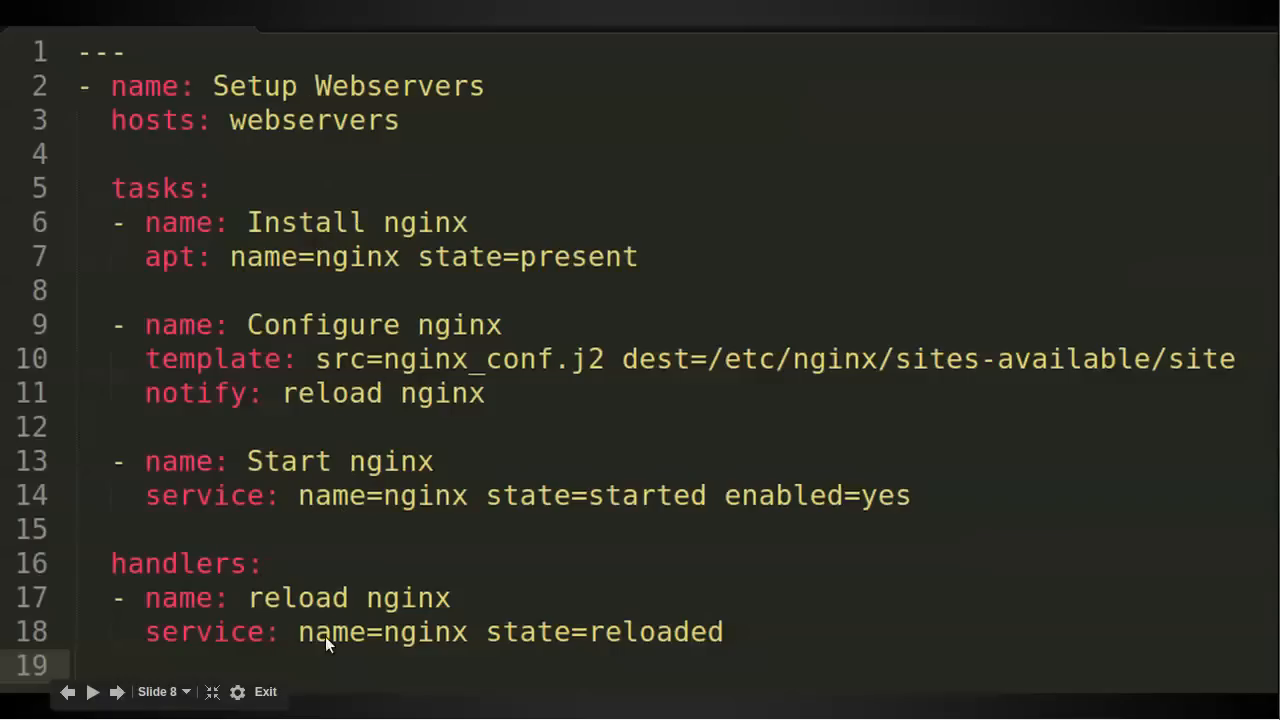
mouse_move(290, 444)
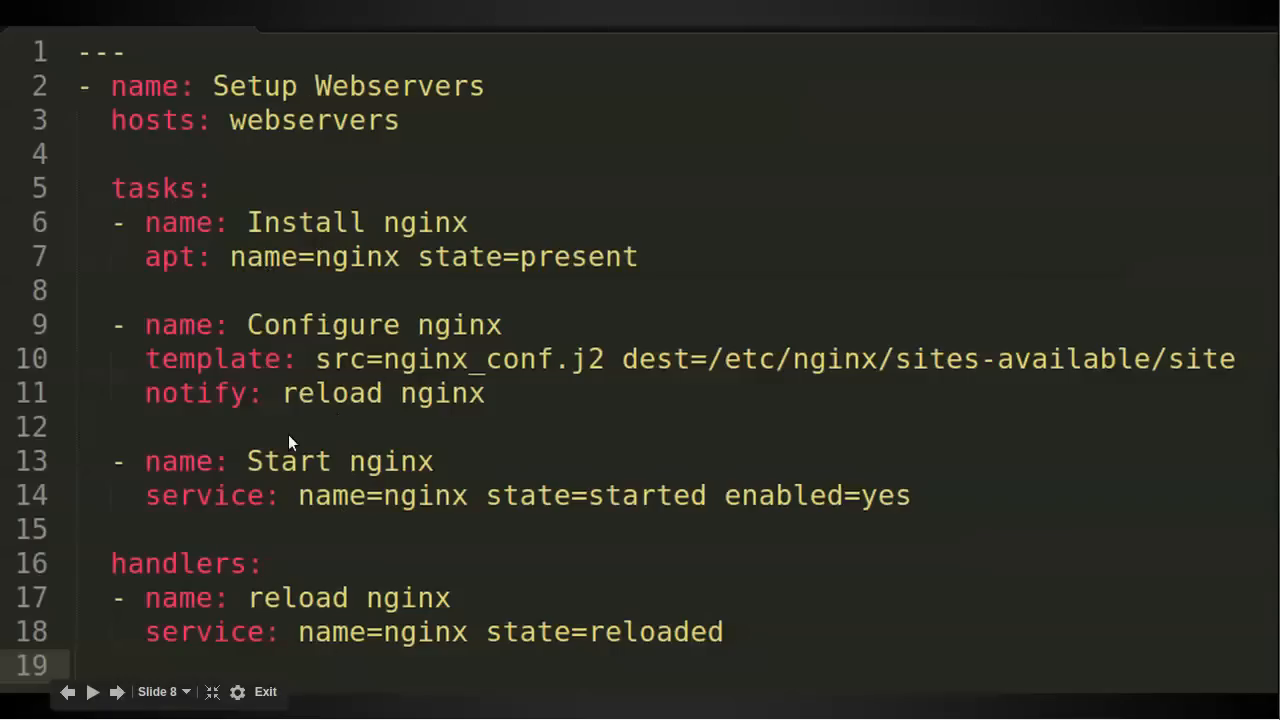
mouse_move(190, 270)
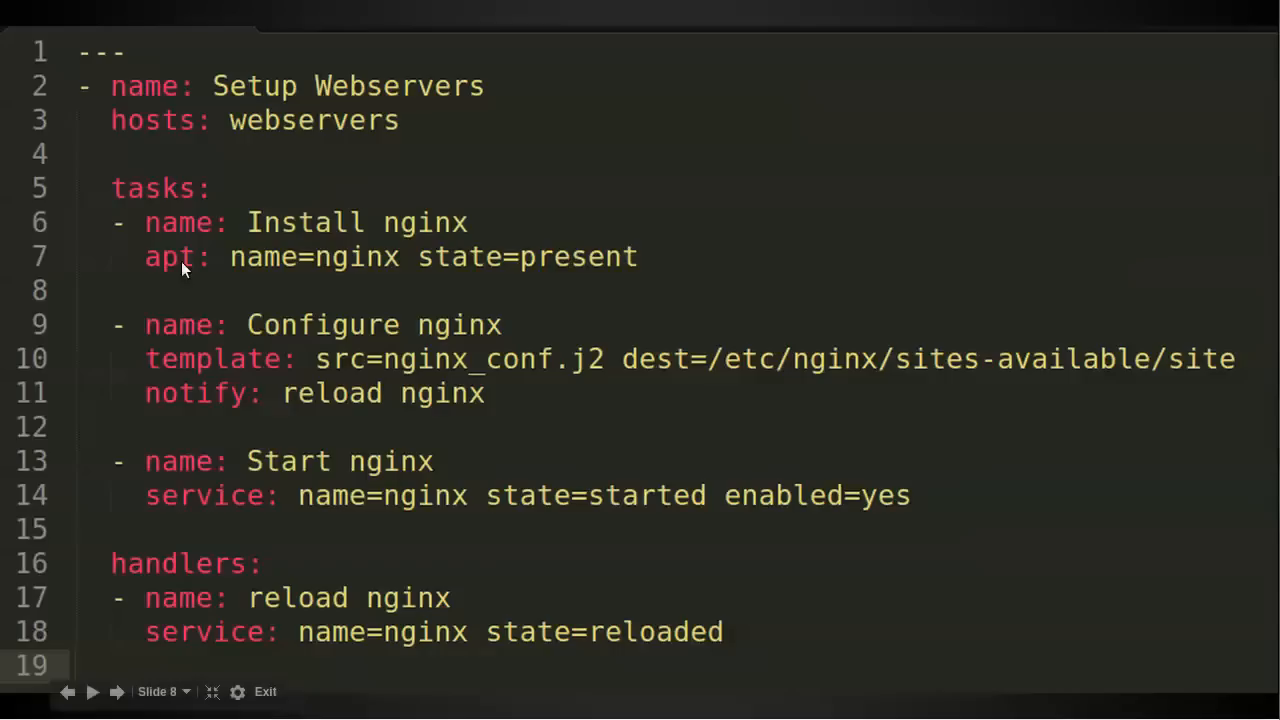
mouse_move(196, 256)
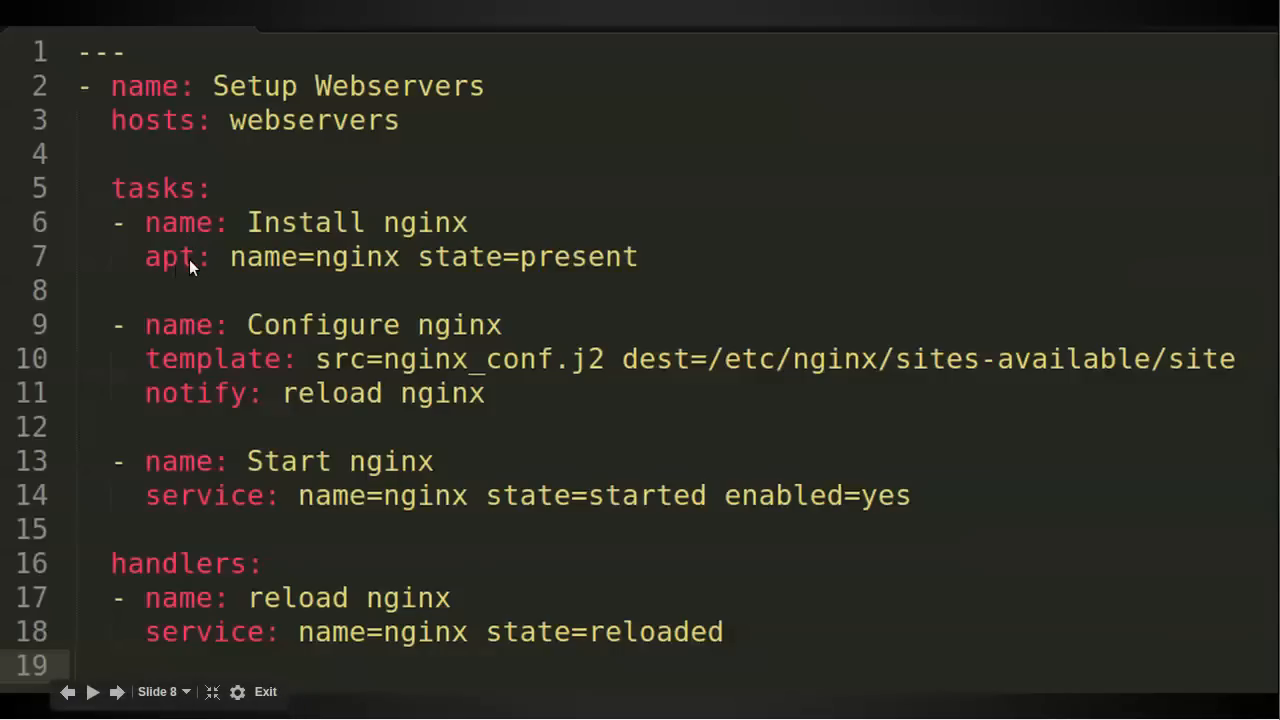
mouse_move(220, 268)
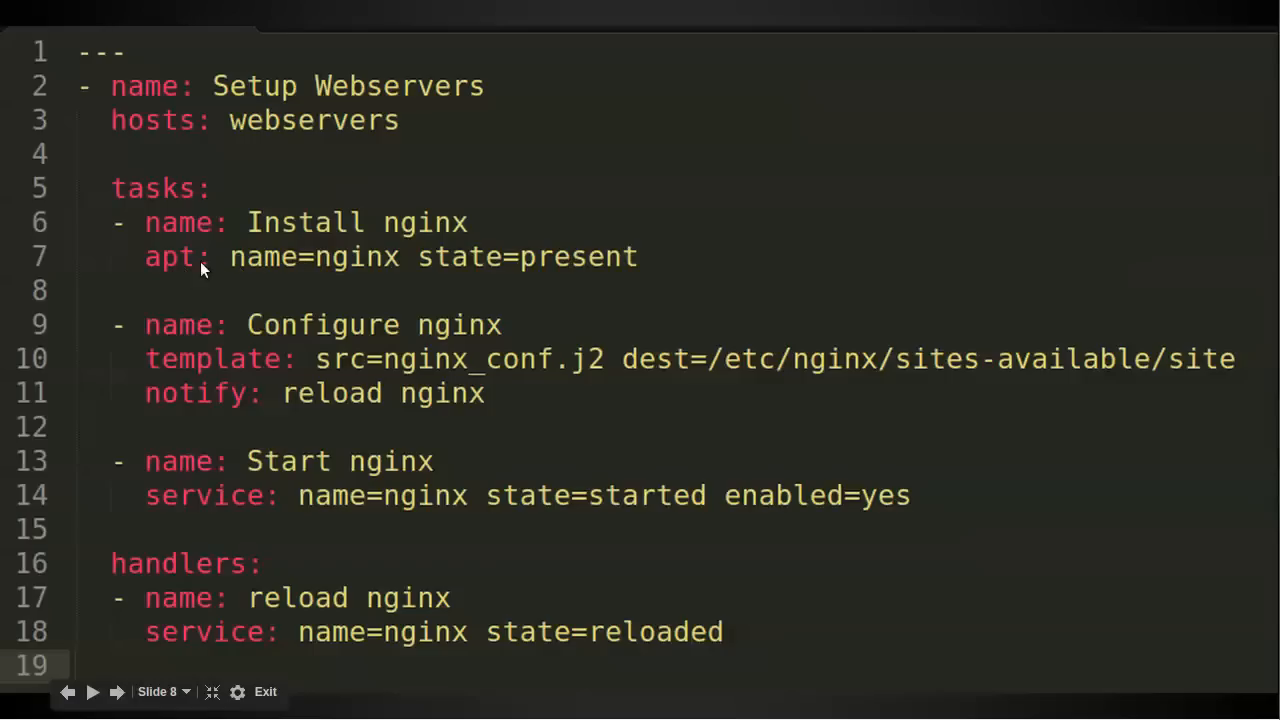
mouse_move(296, 372)
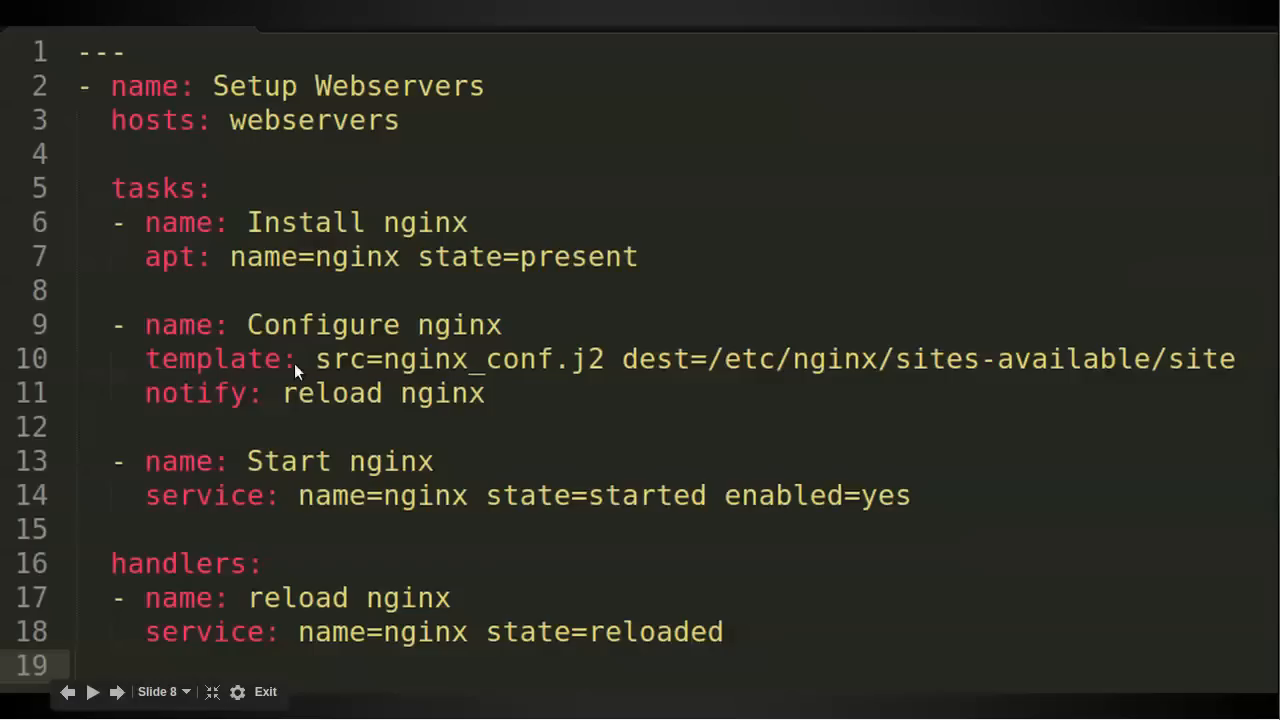
mouse_move(464, 364)
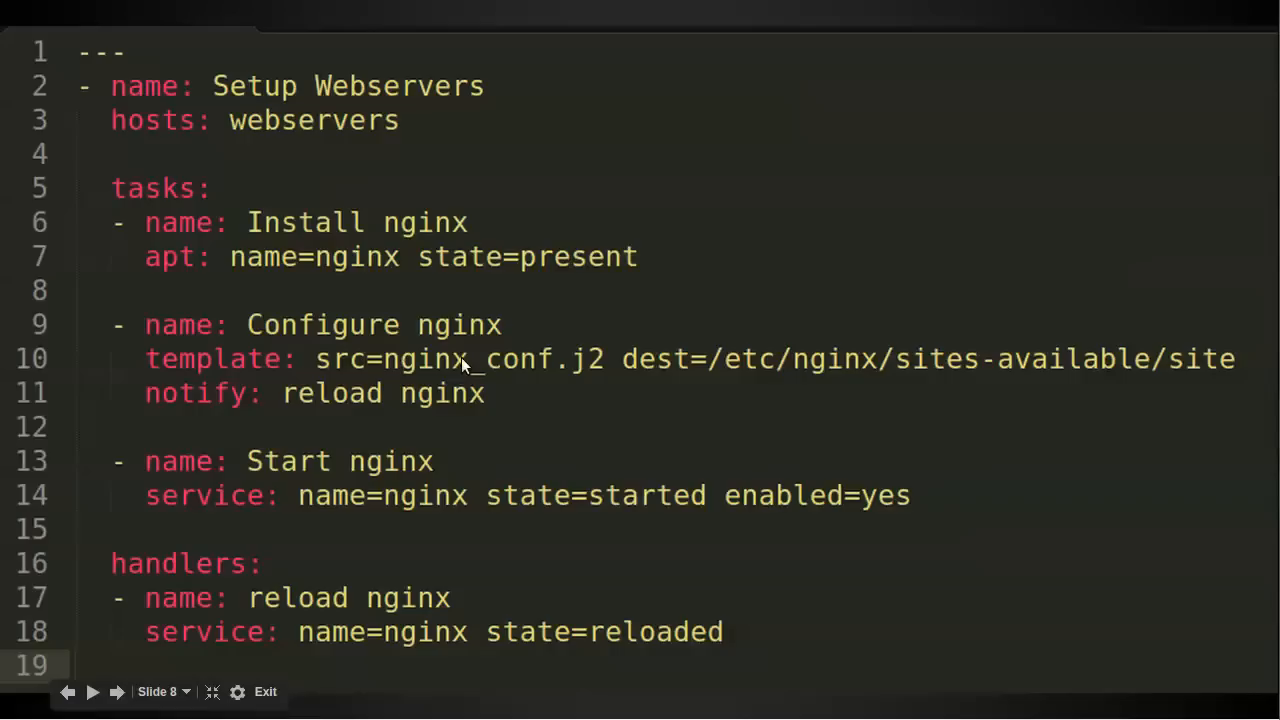
mouse_move(256, 504)
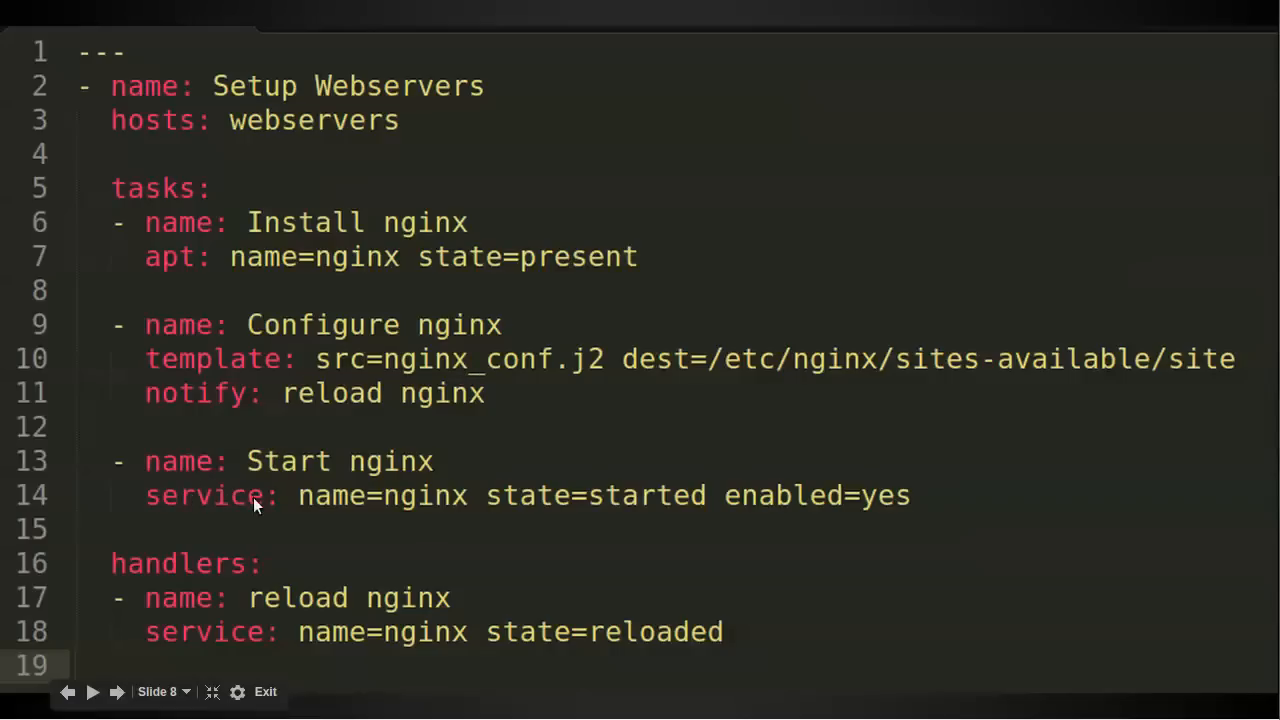
mouse_move(452, 368)
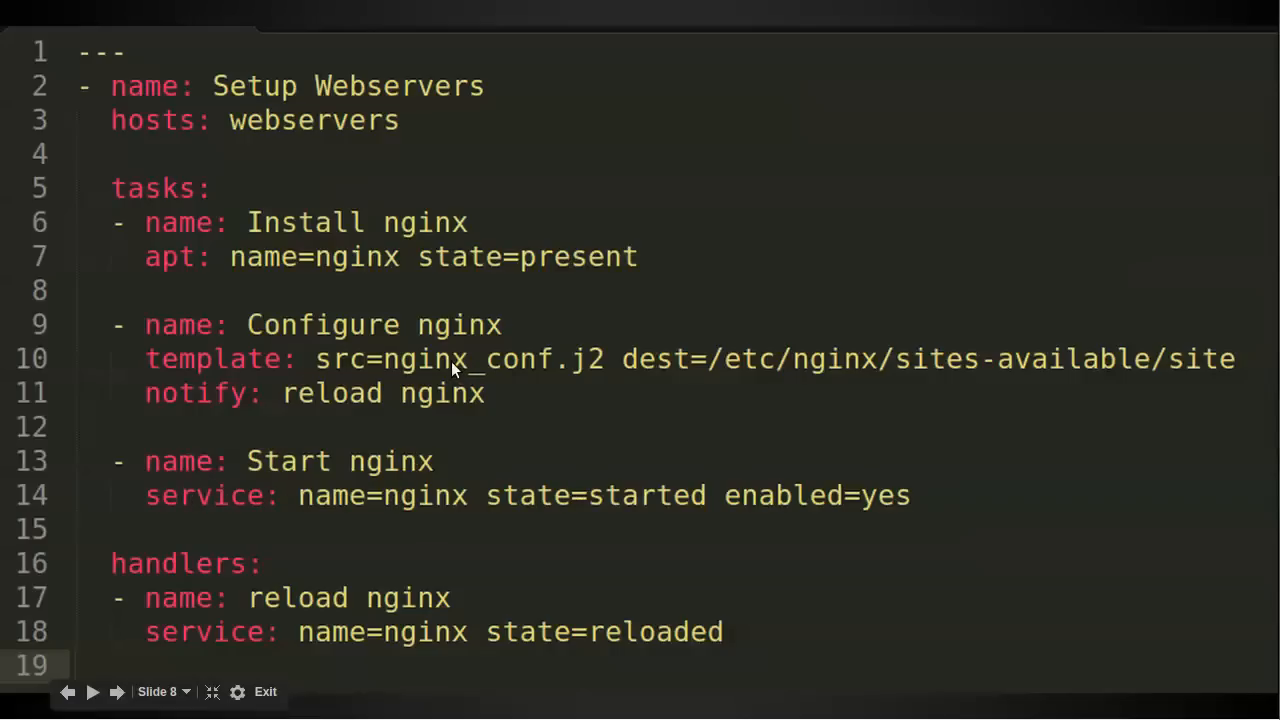
Step: Advance the presentation to the Setup Webservers nginx playbook slide with its reload handler
click(116, 692)
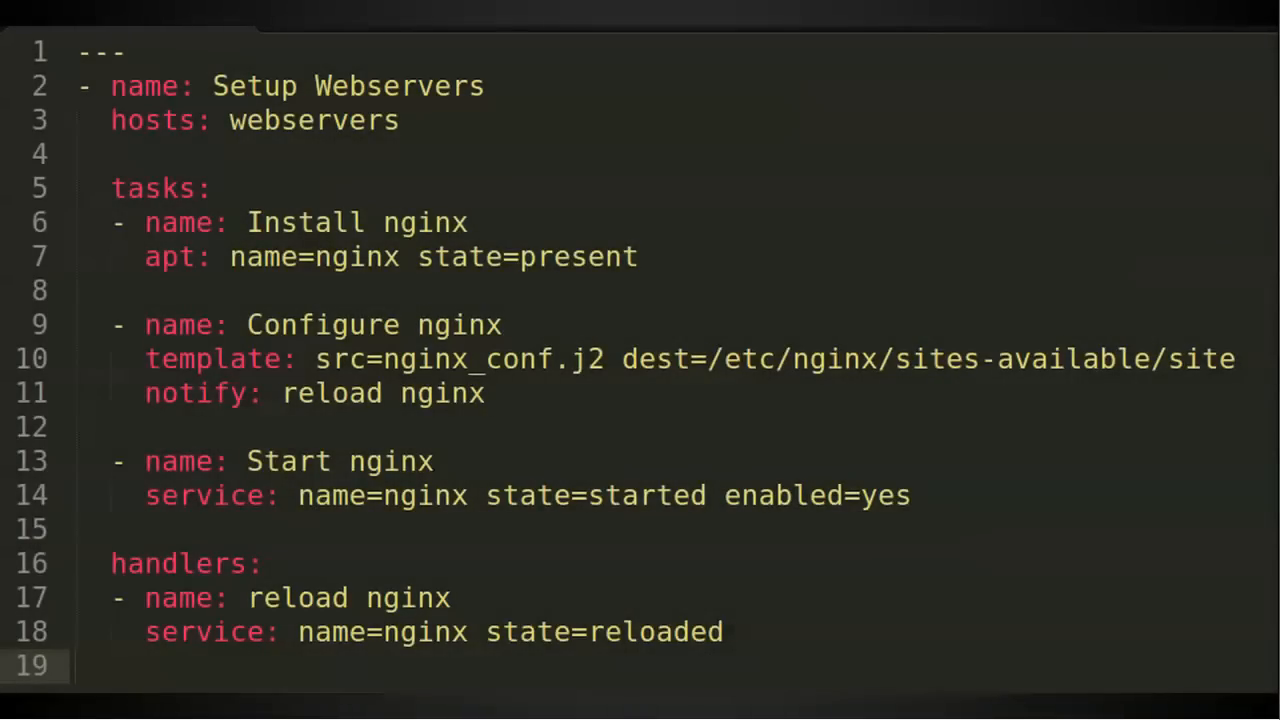
mouse_move(420, 336)
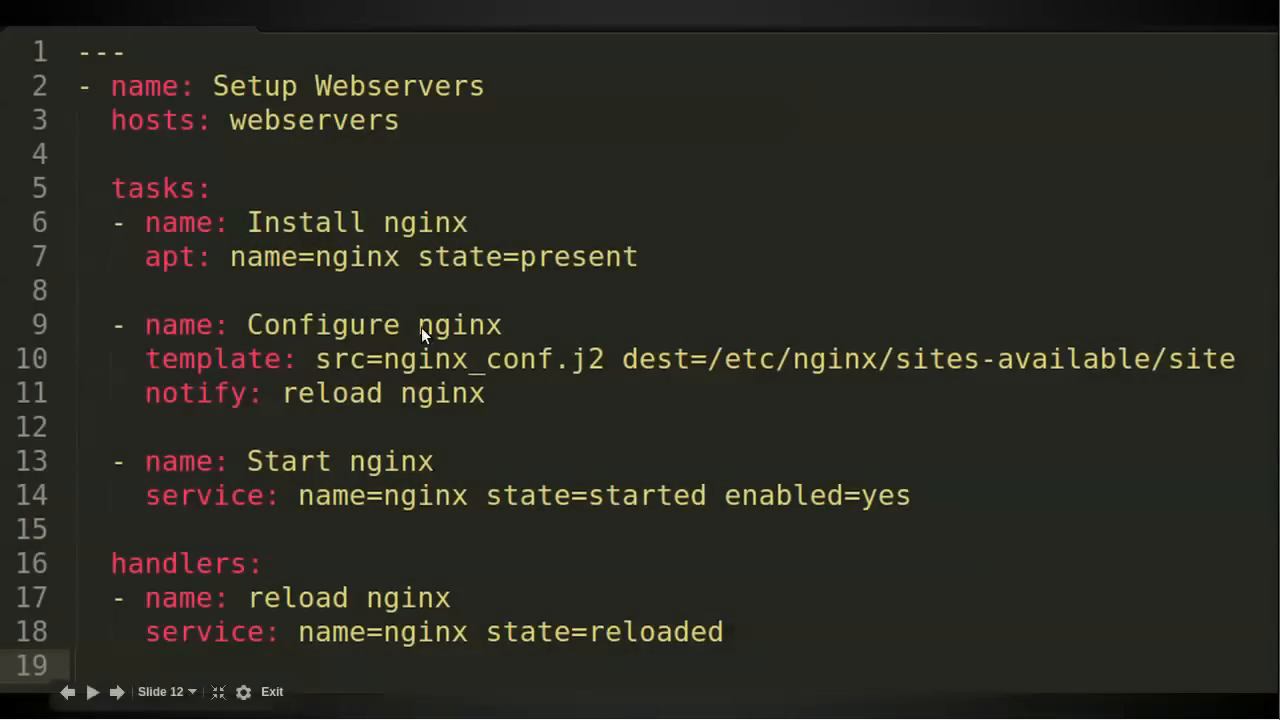
mouse_move(392, 230)
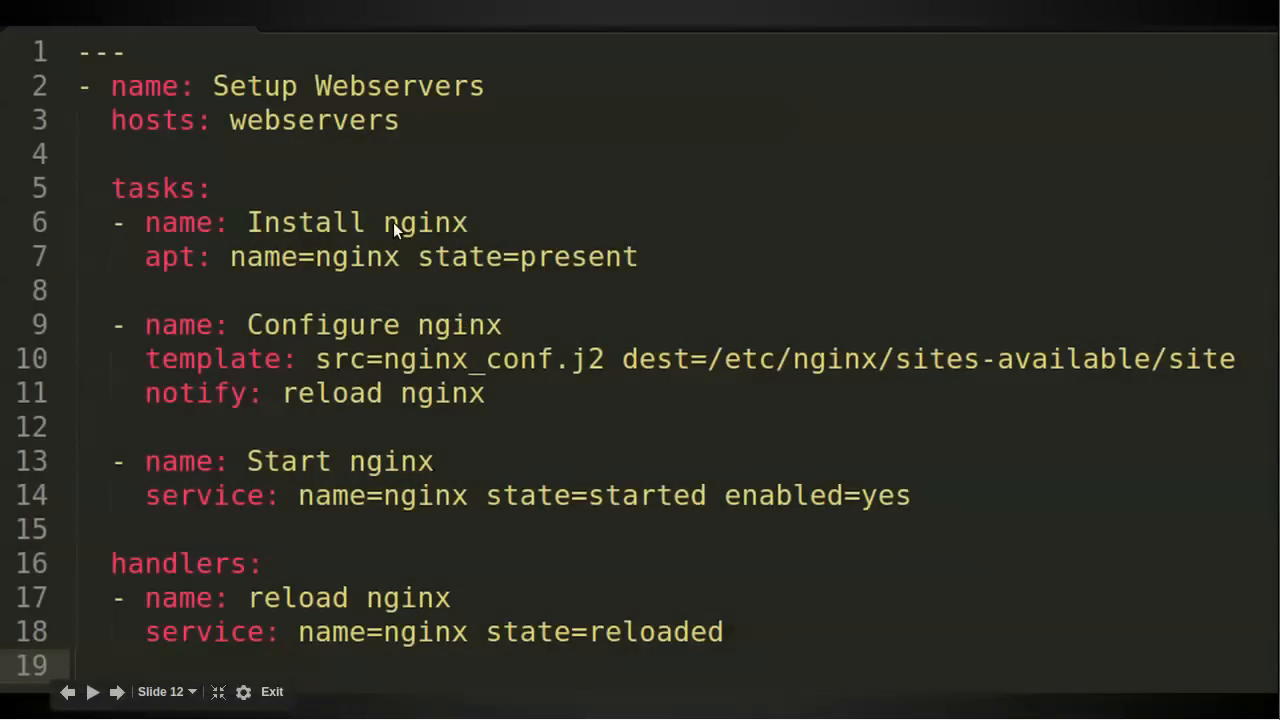
mouse_move(320, 110)
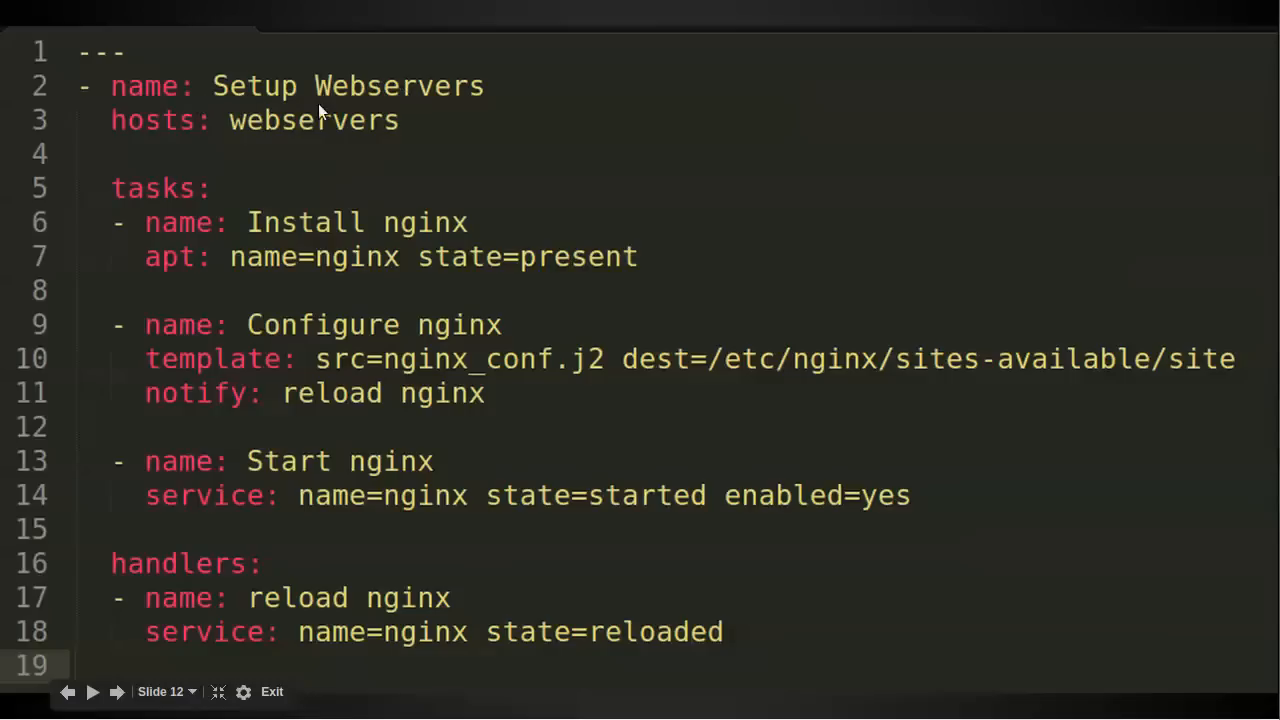
mouse_move(318, 228)
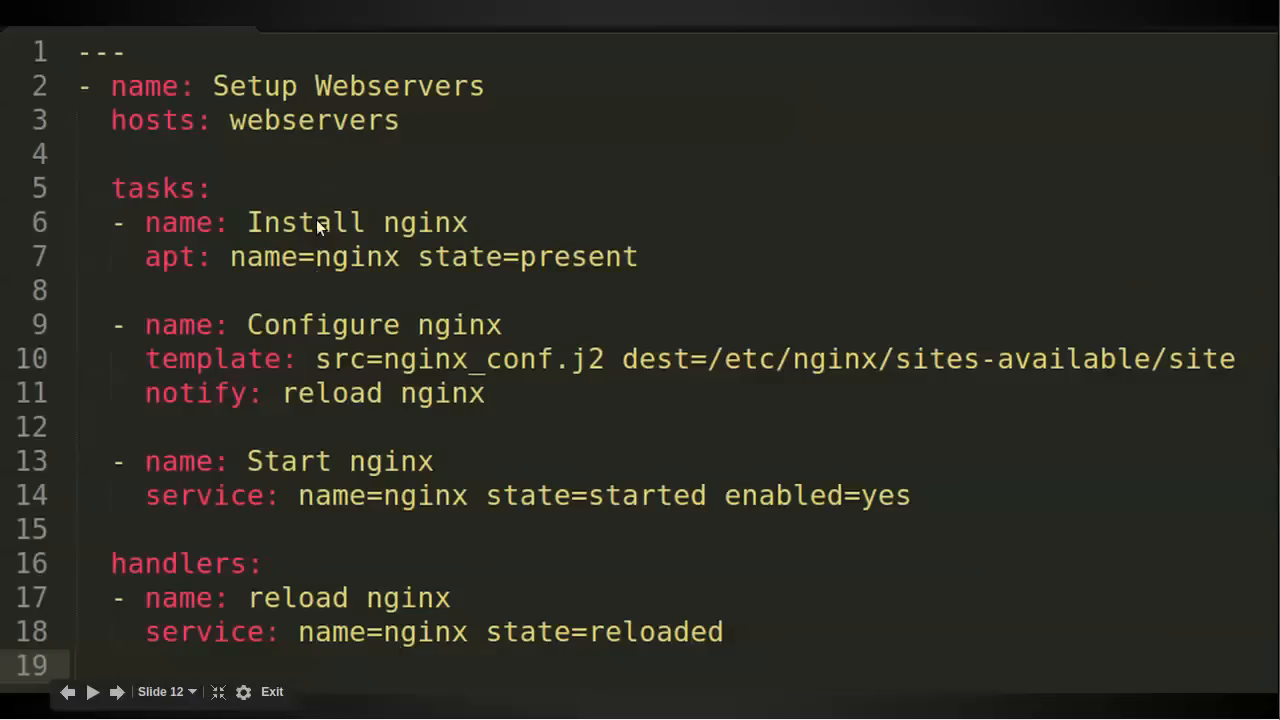
mouse_move(164, 140)
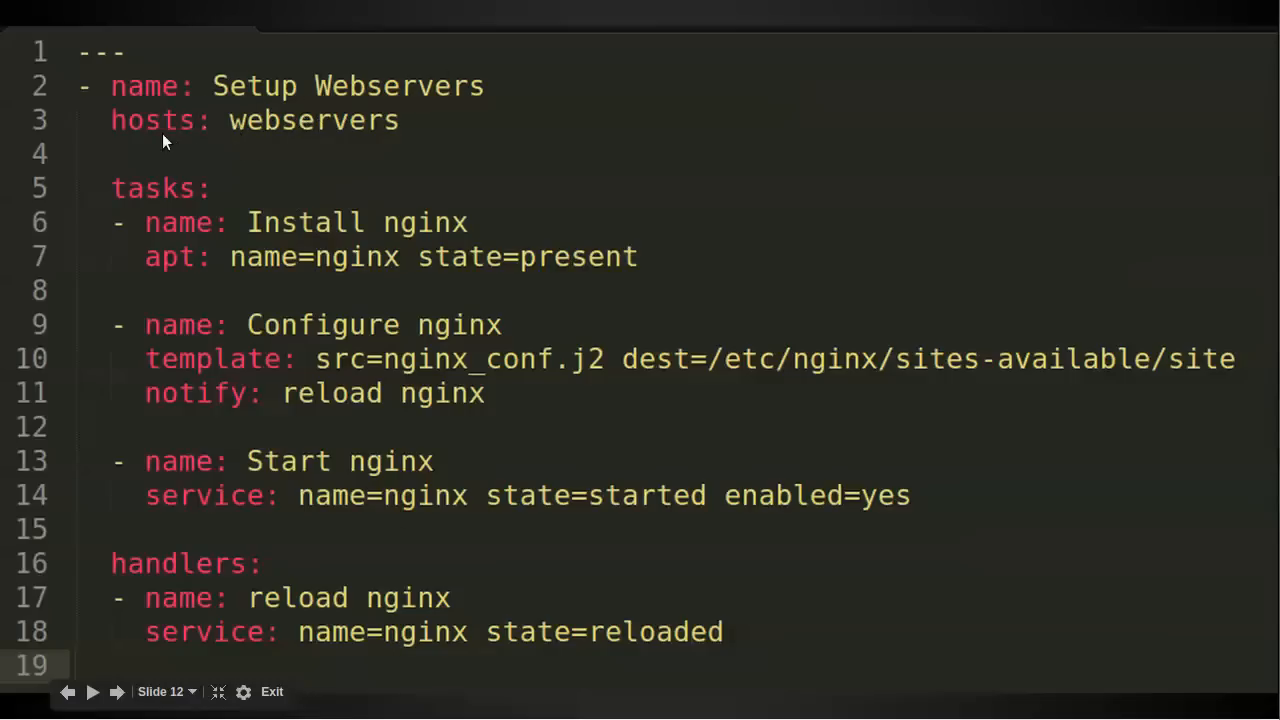
mouse_move(364, 112)
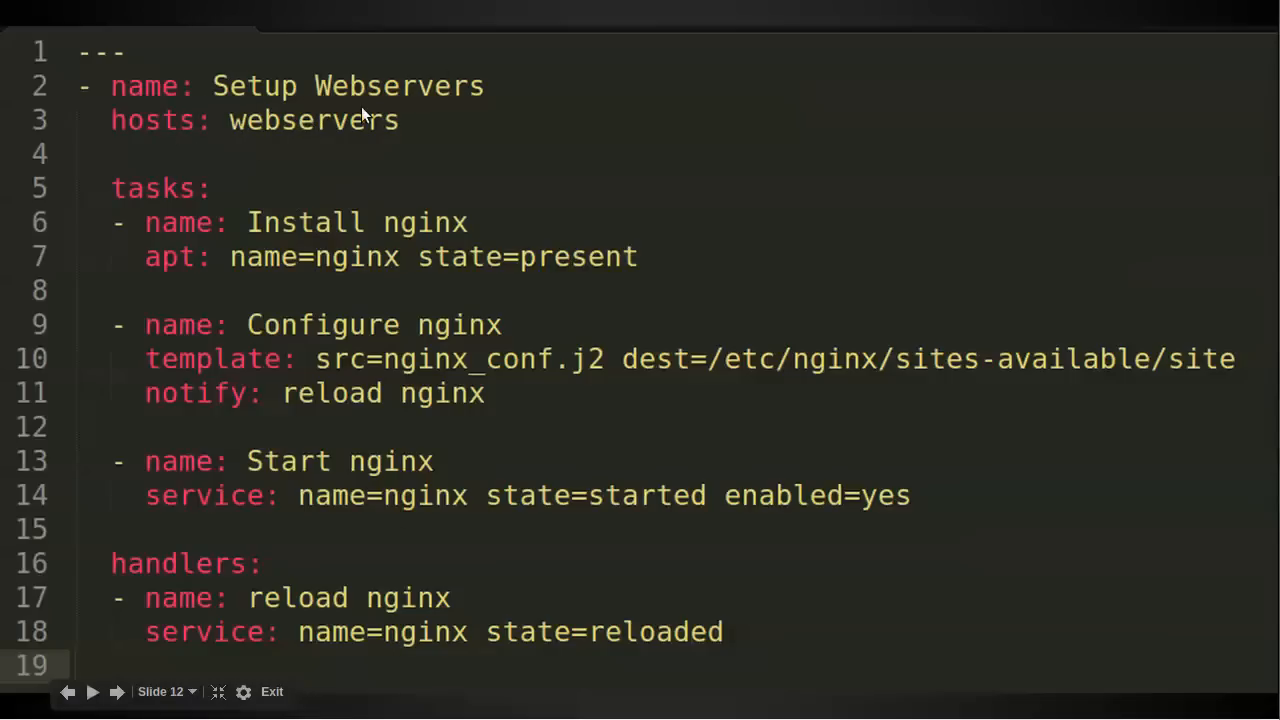
mouse_move(404, 222)
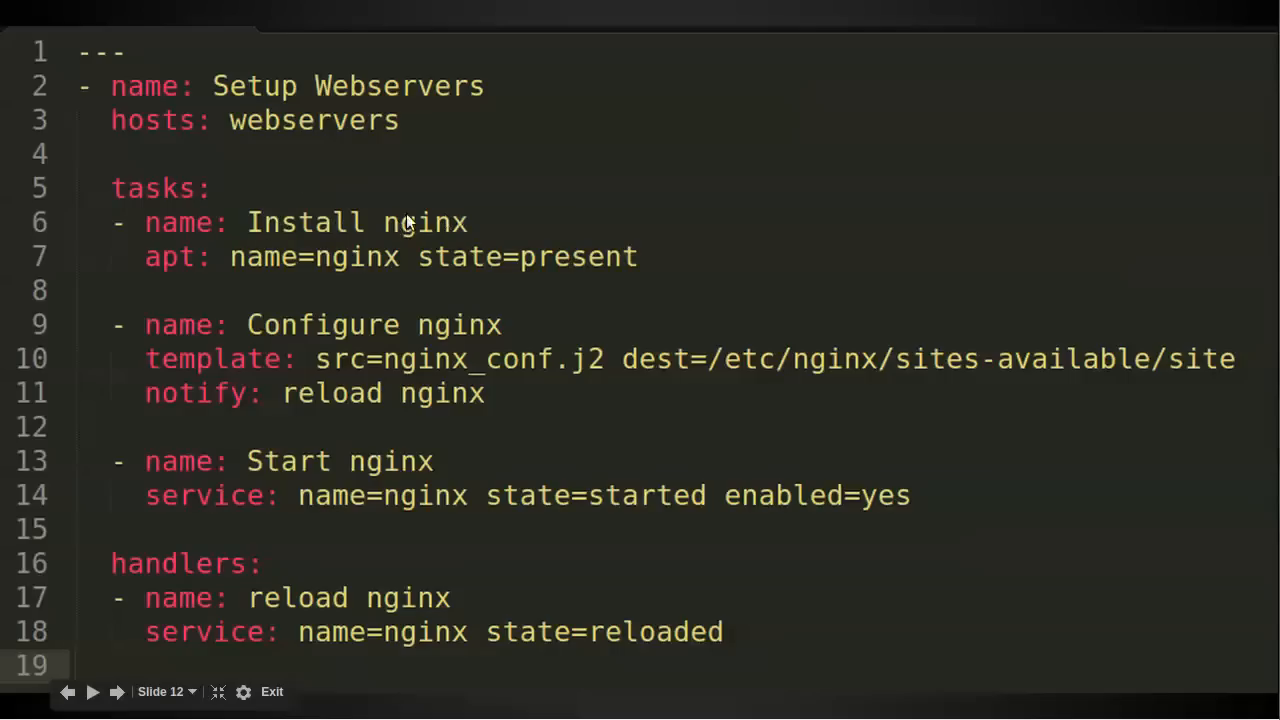
mouse_move(176, 262)
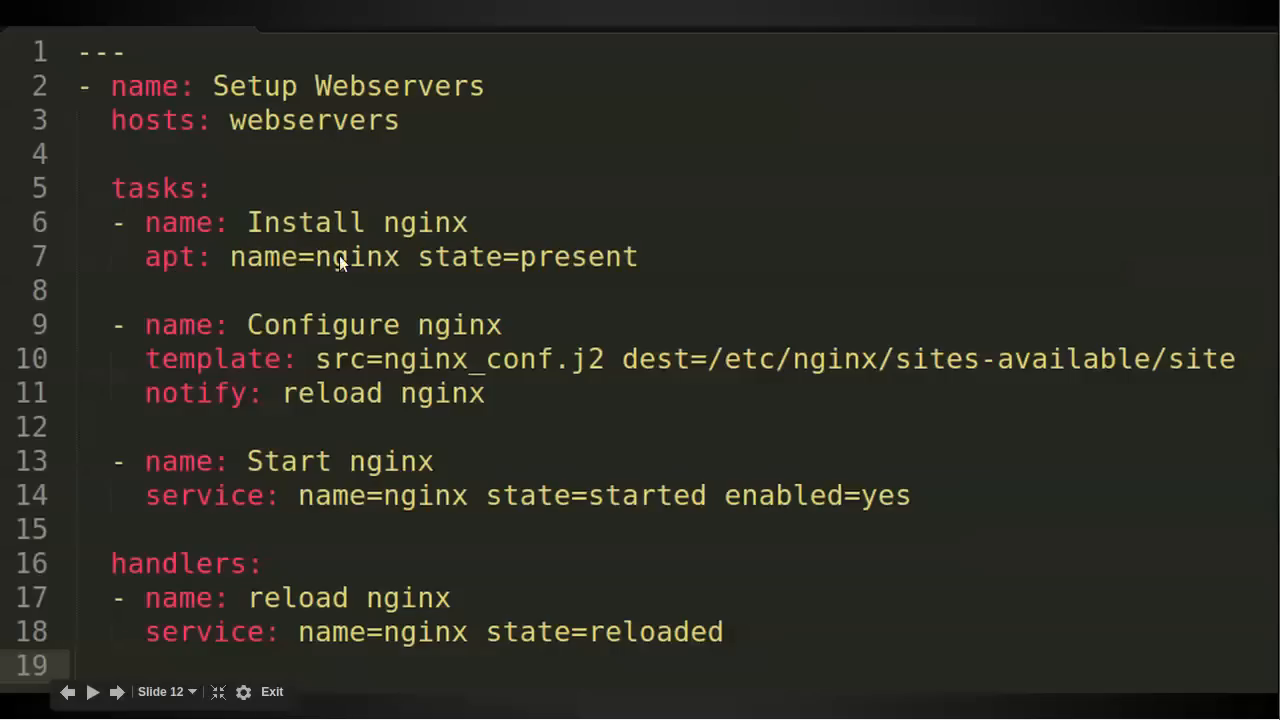
mouse_move(500, 268)
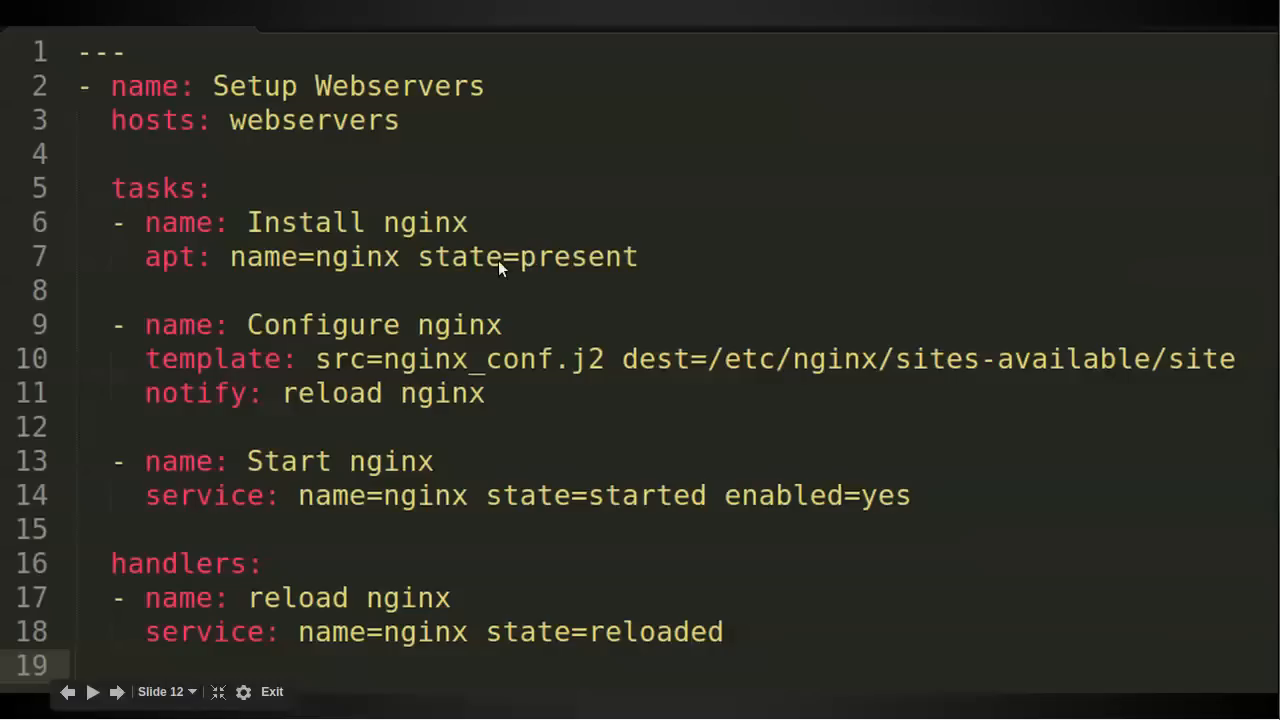
mouse_move(556, 262)
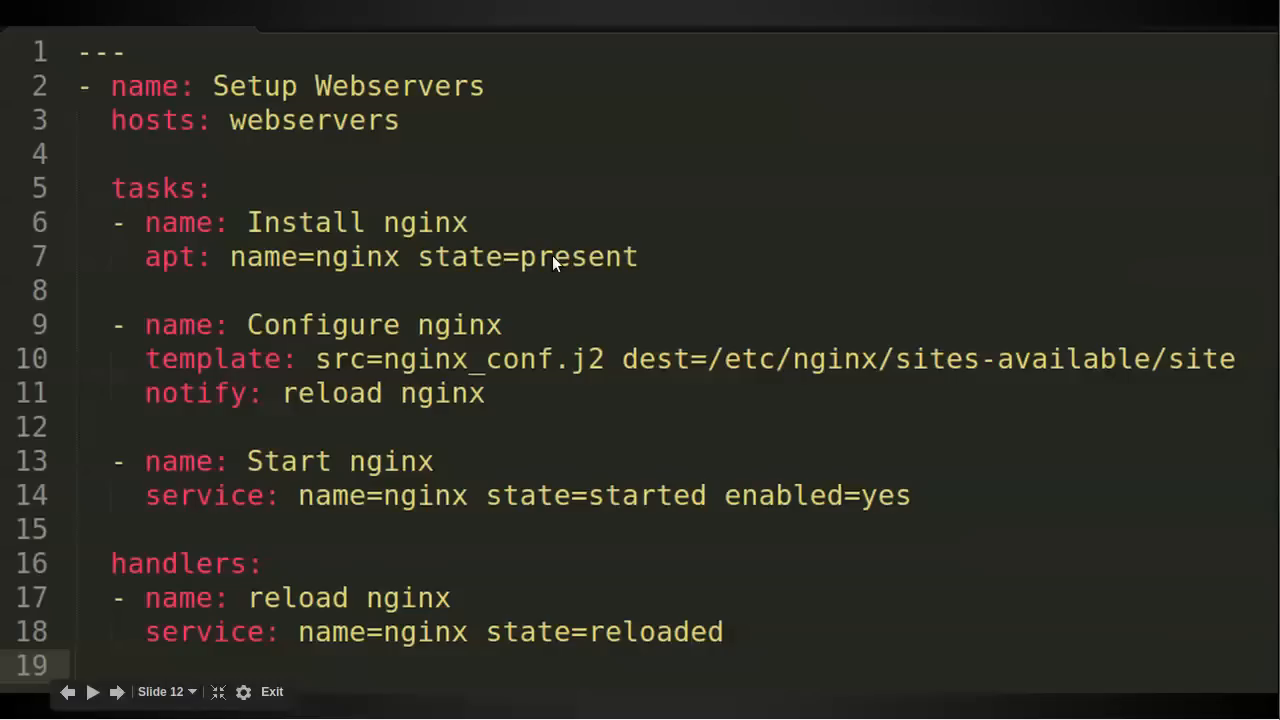
mouse_move(484, 272)
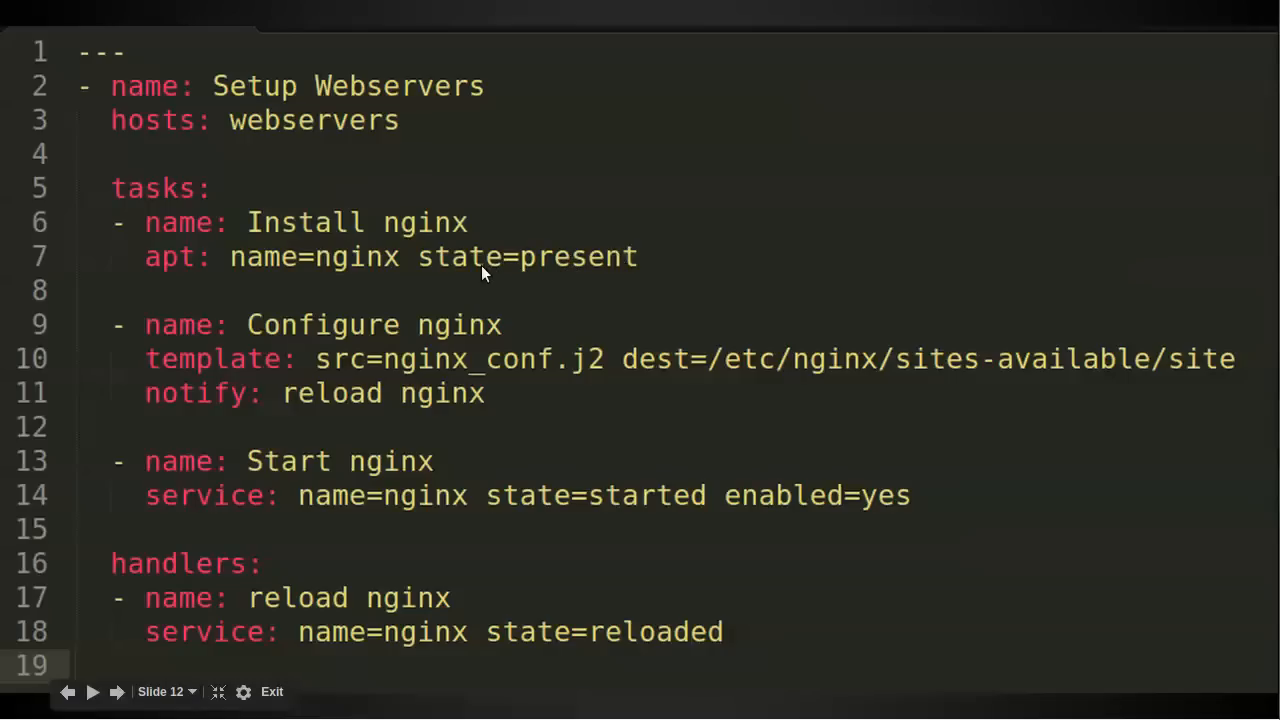
mouse_move(500, 280)
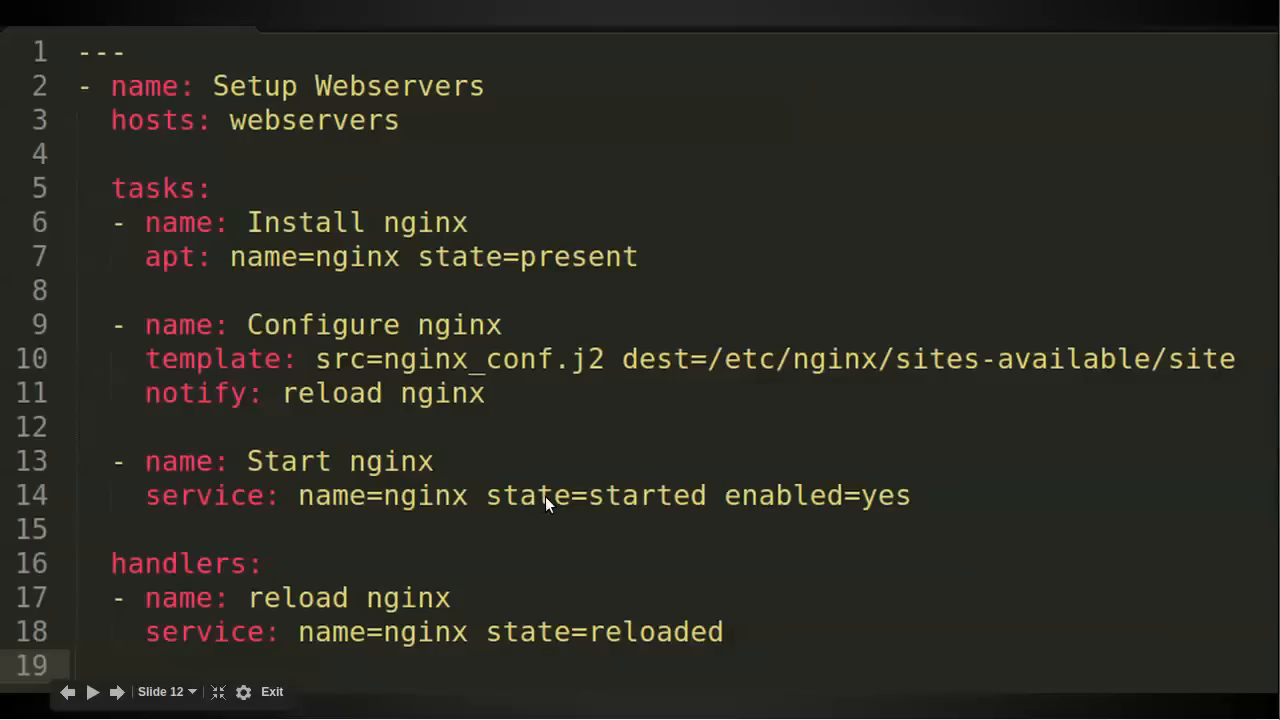
mouse_move(604, 644)
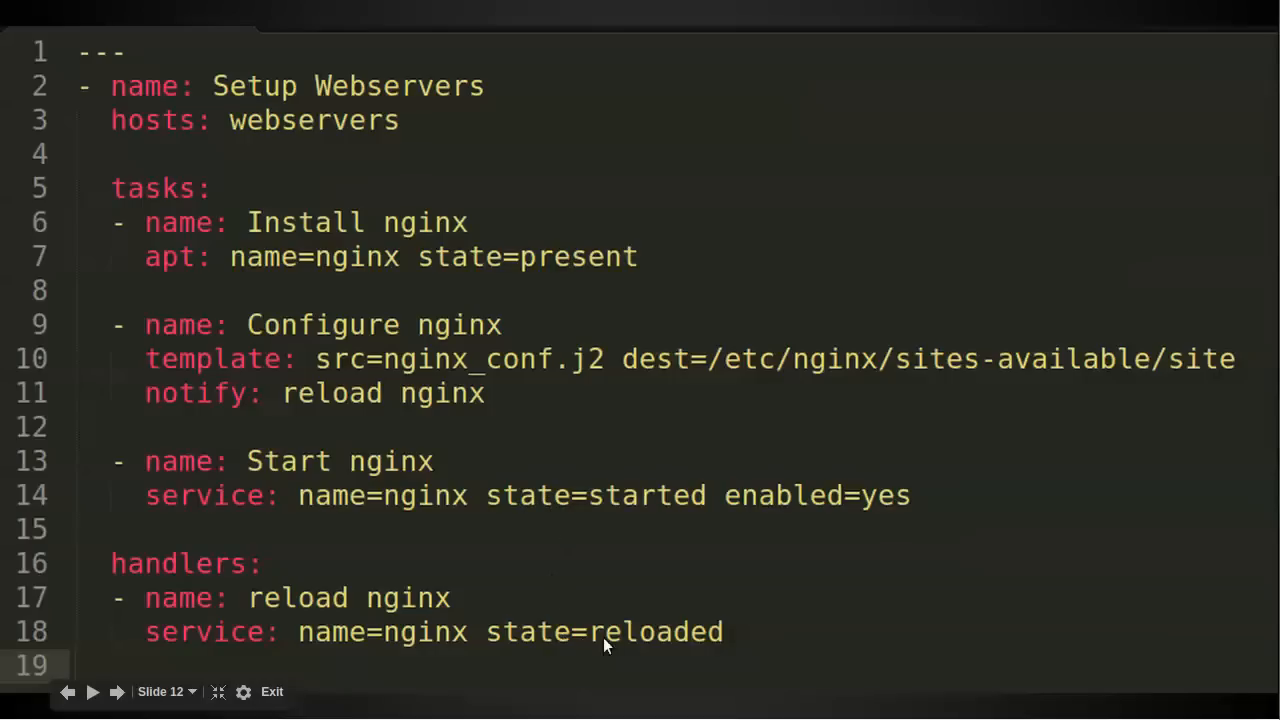
mouse_move(556, 508)
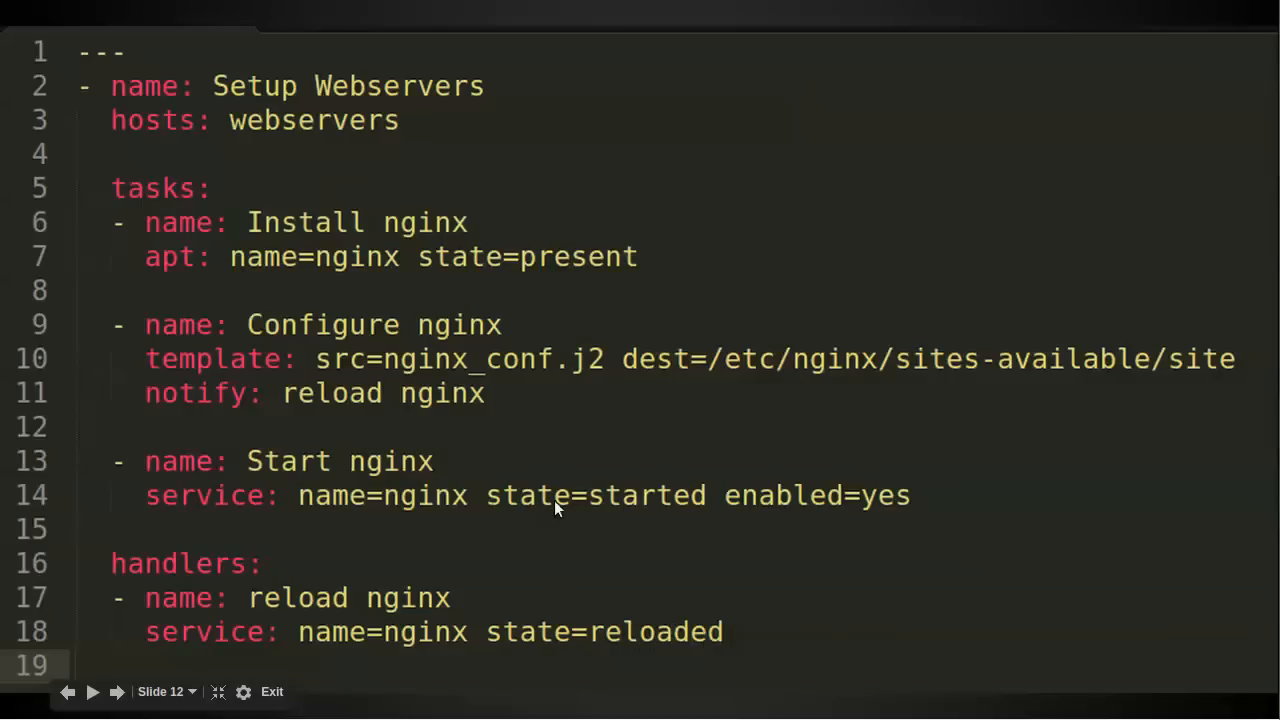
mouse_move(656, 480)
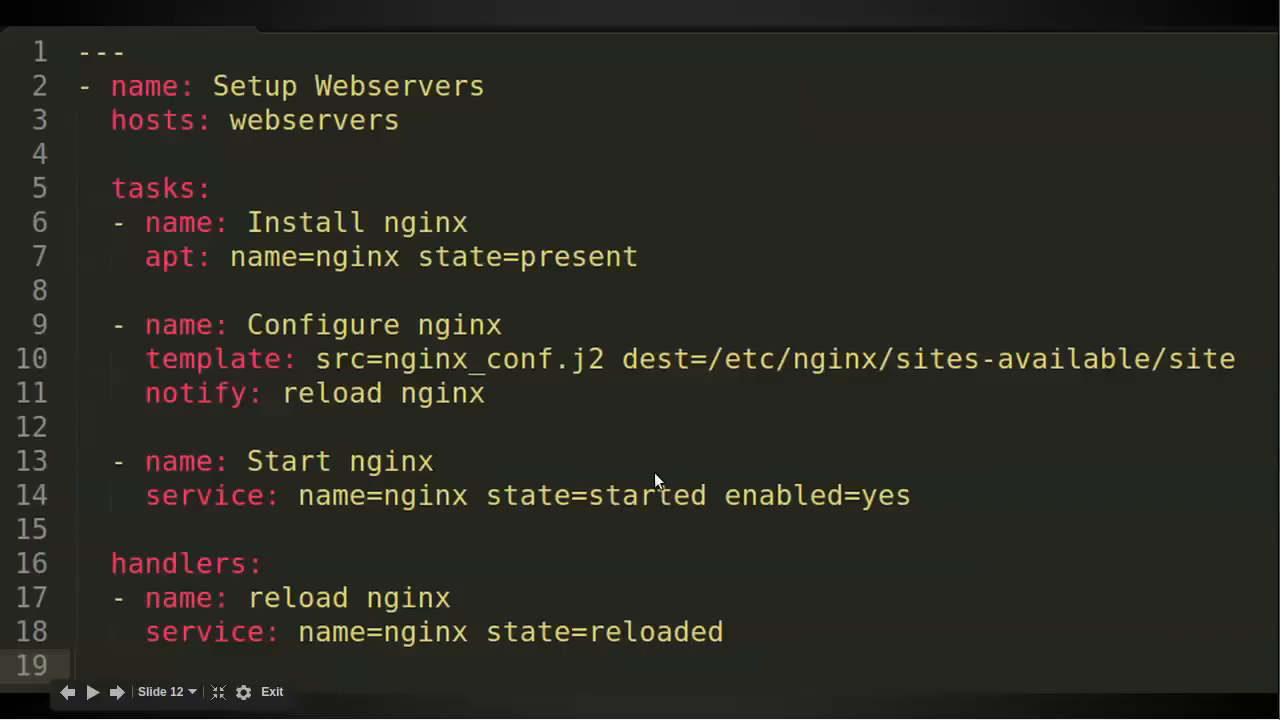
mouse_move(624, 360)
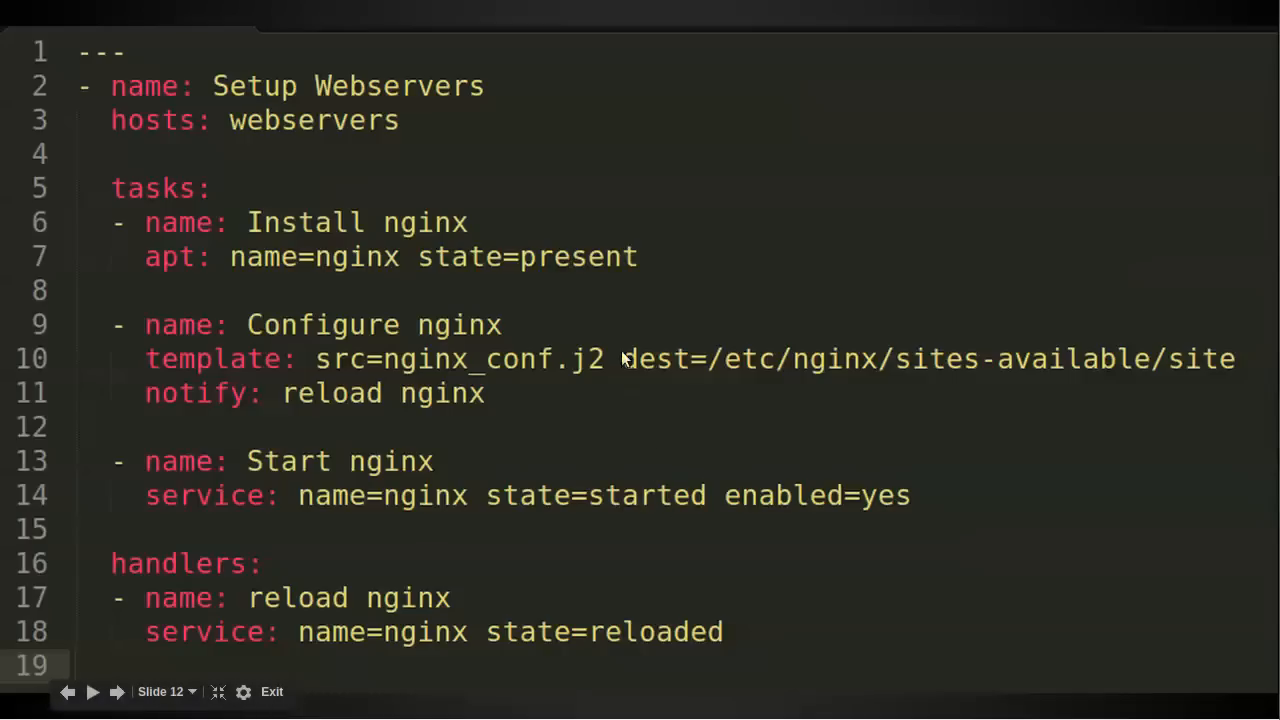
mouse_move(616, 336)
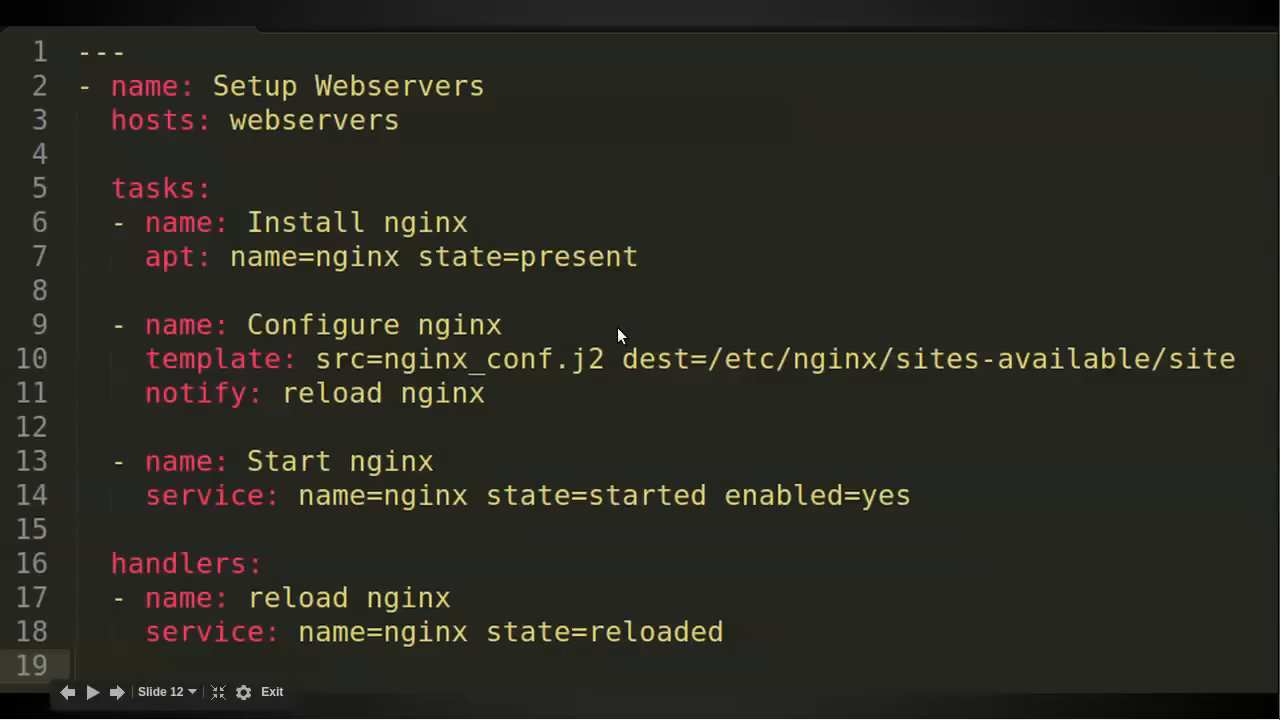
mouse_move(264, 324)
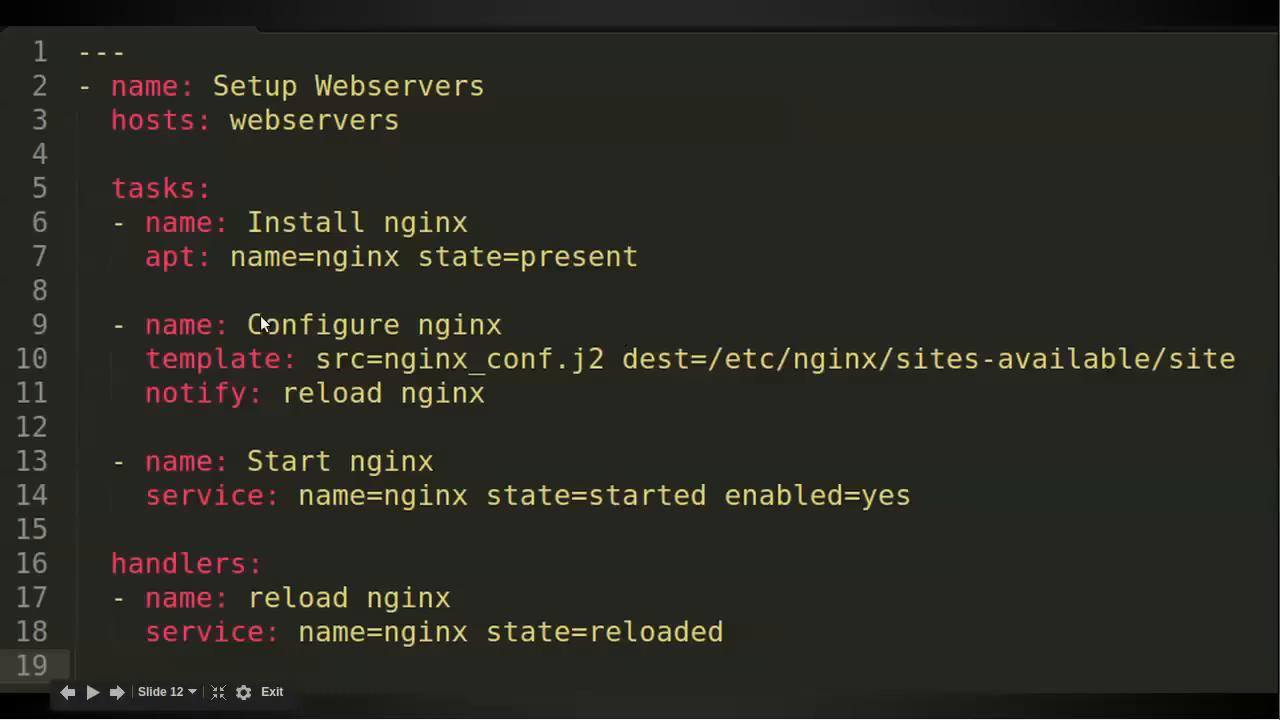
mouse_move(304, 328)
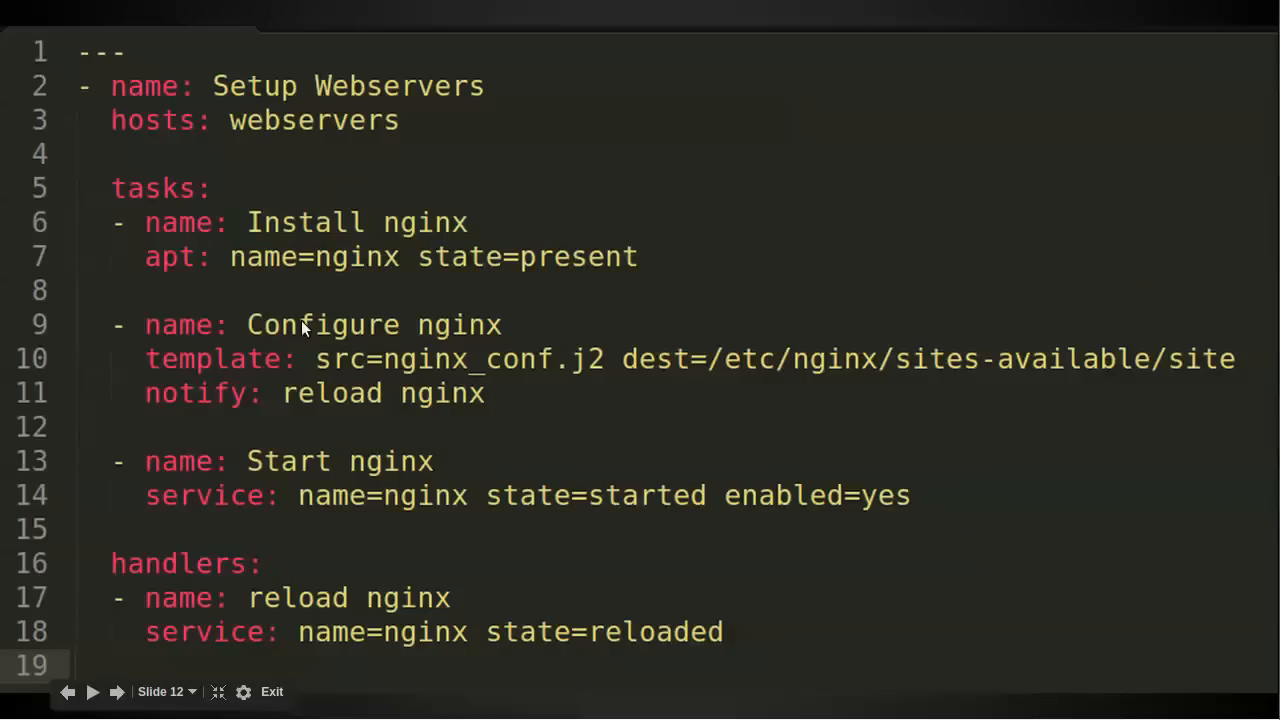
mouse_move(296, 318)
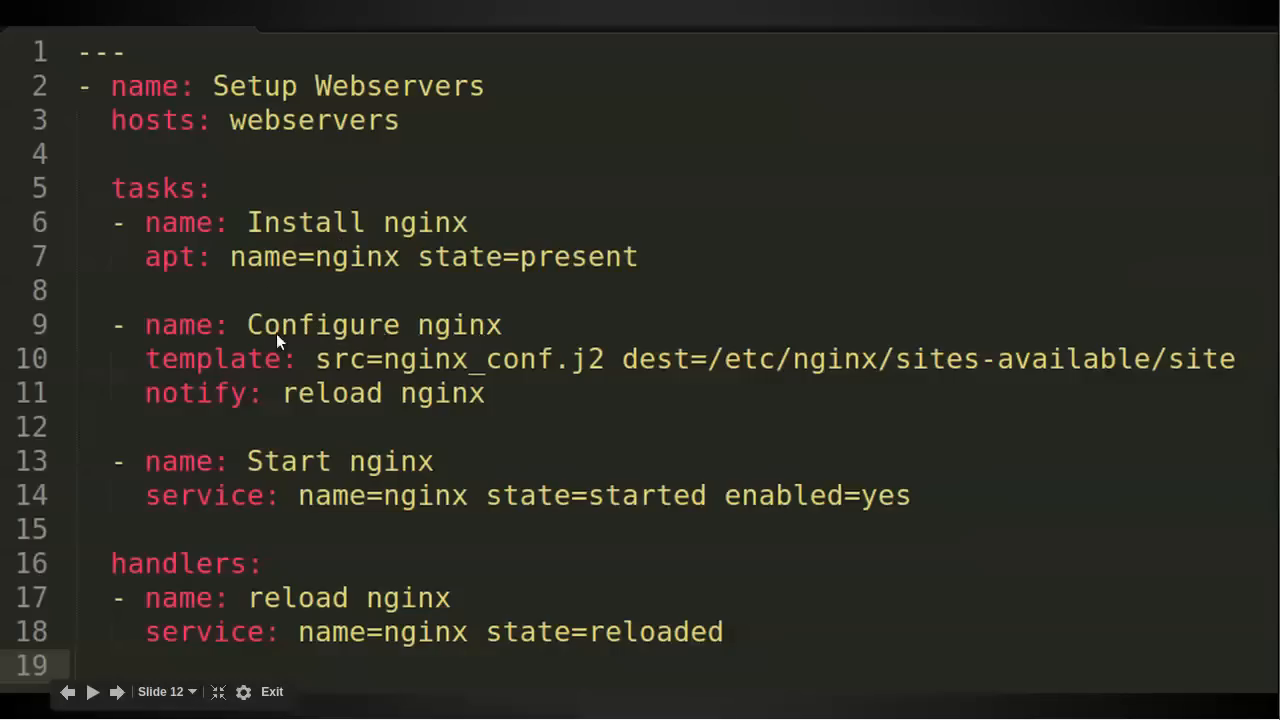
mouse_move(302, 368)
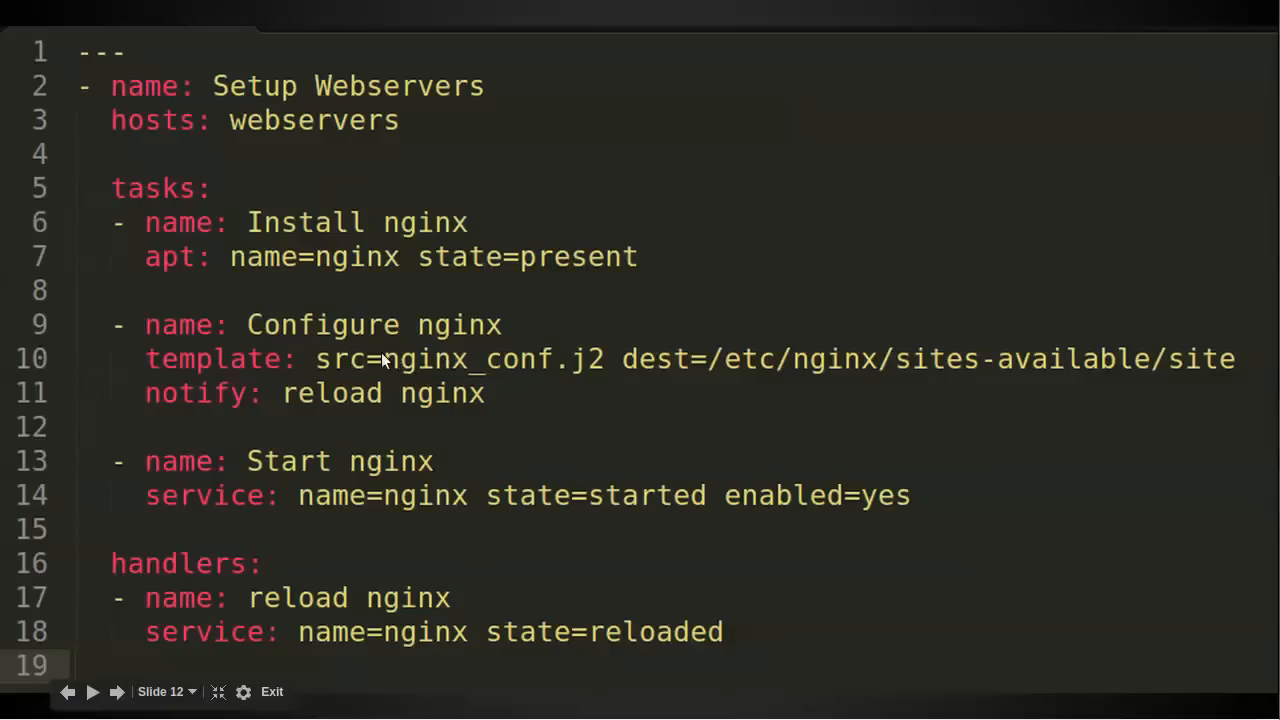
mouse_move(516, 364)
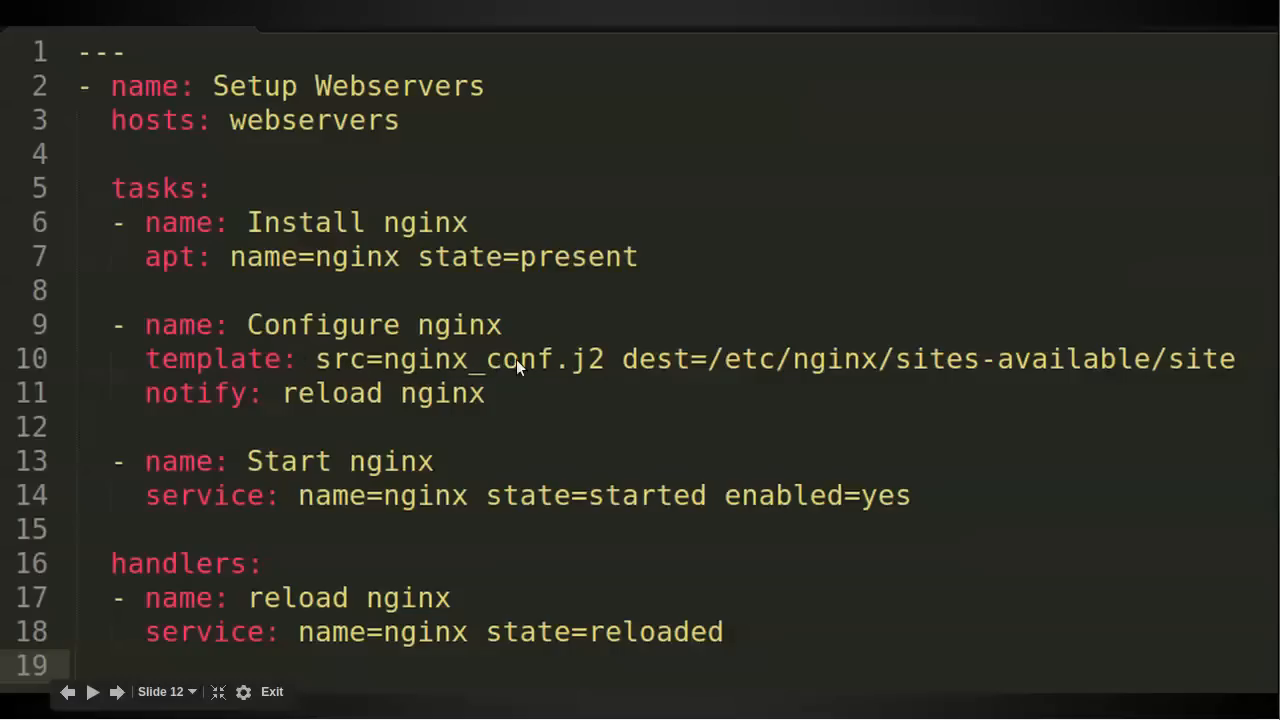
mouse_move(430, 372)
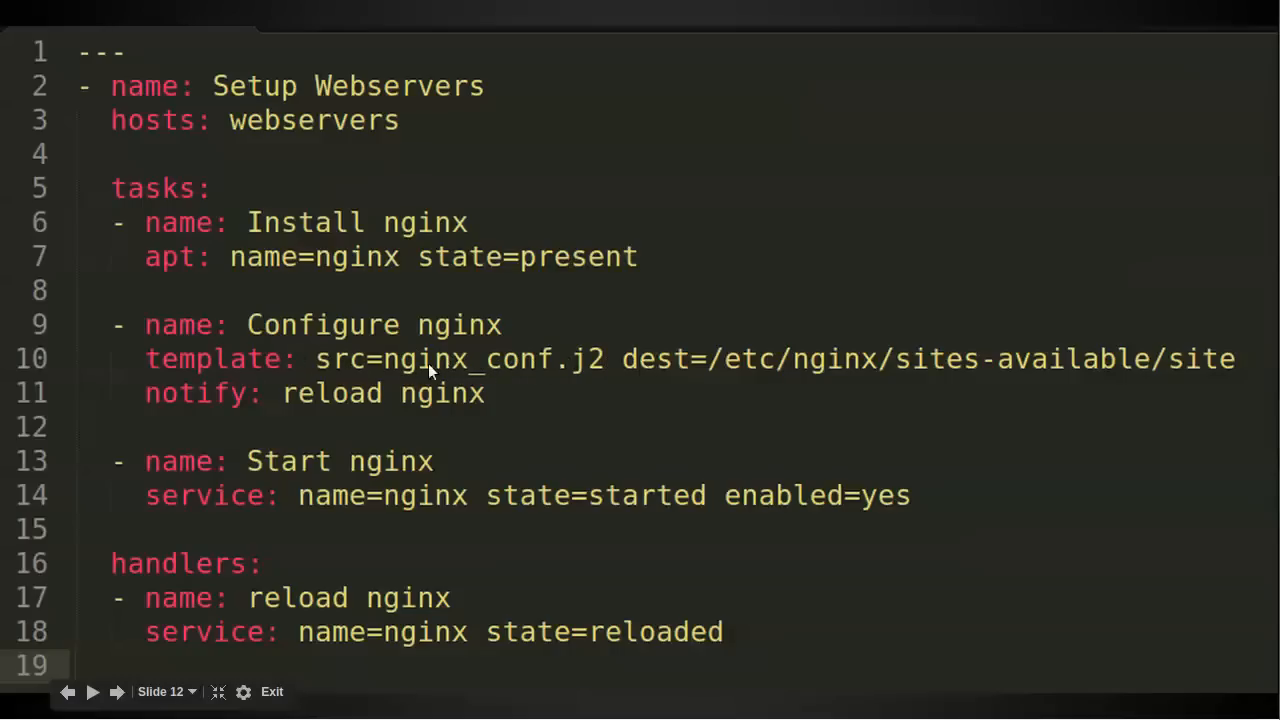
mouse_move(590, 372)
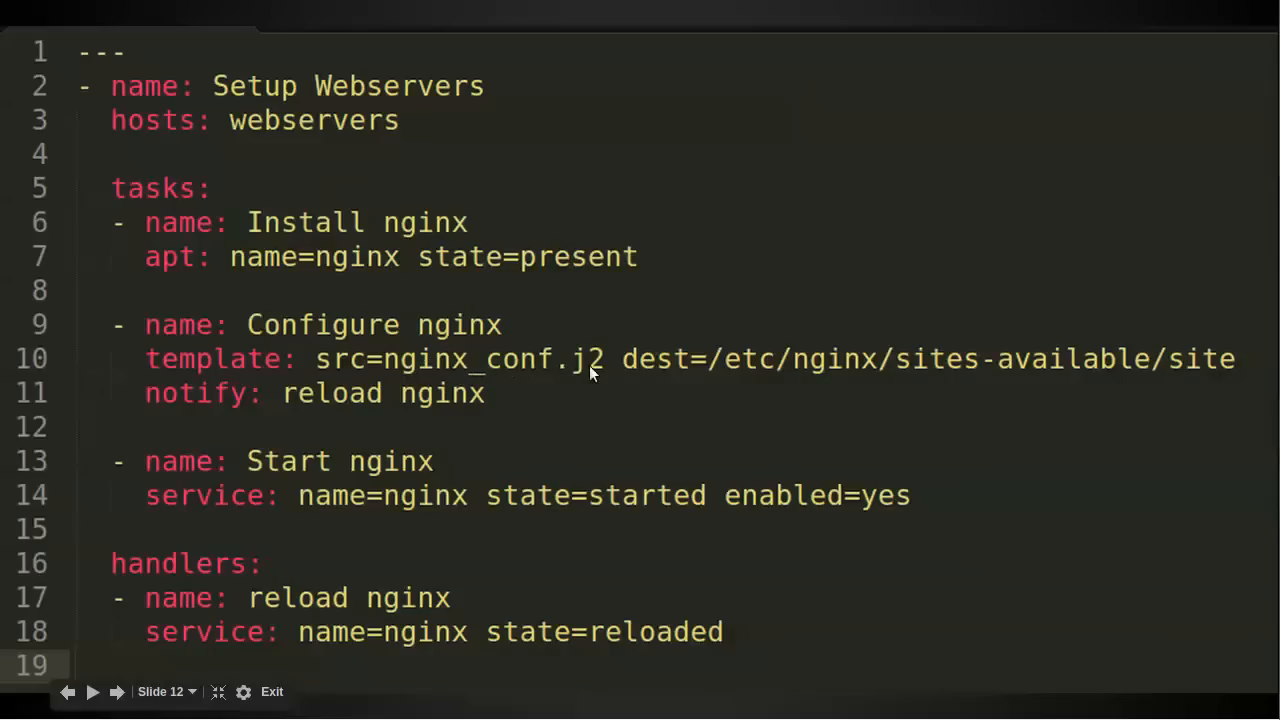
mouse_move(1128, 364)
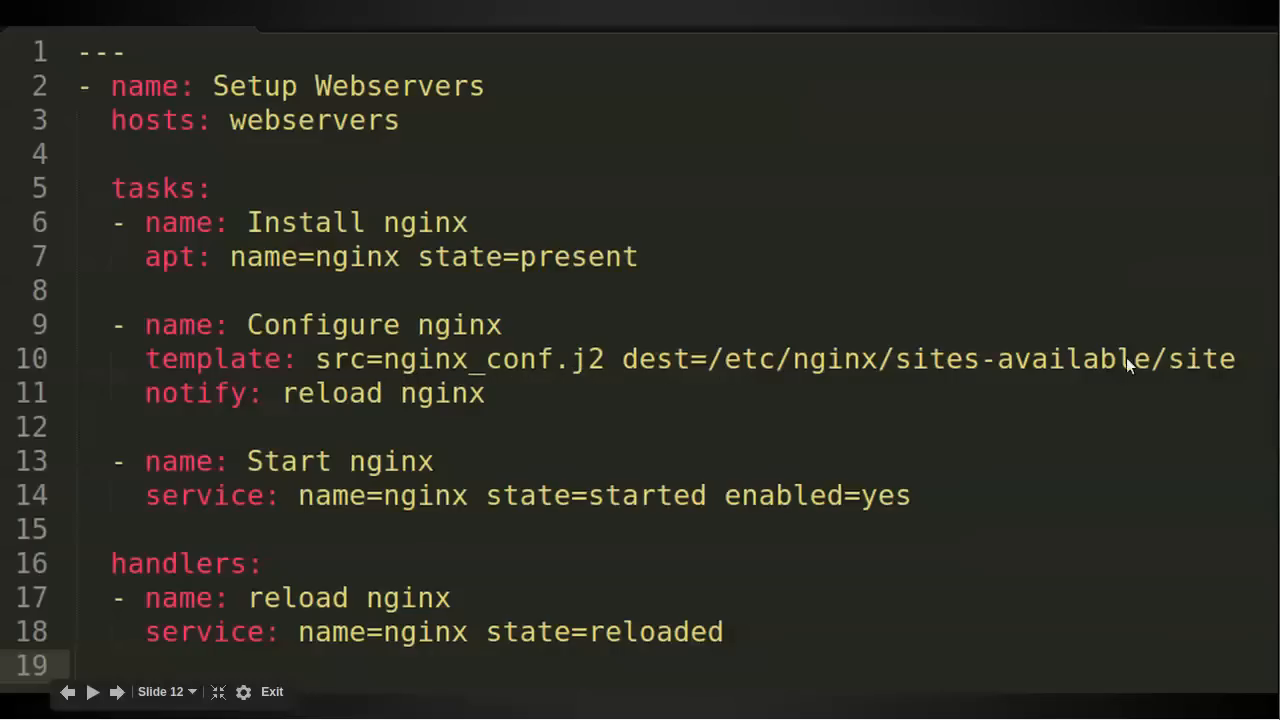
mouse_move(372, 404)
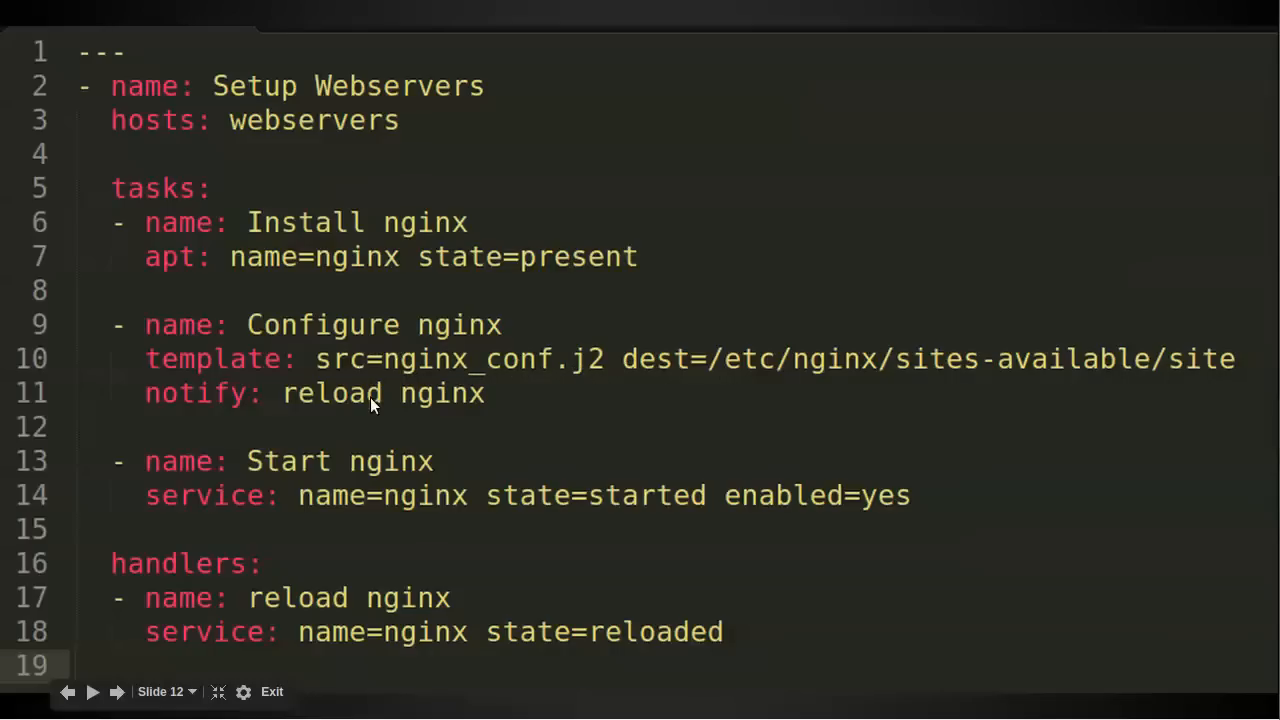
mouse_move(196, 400)
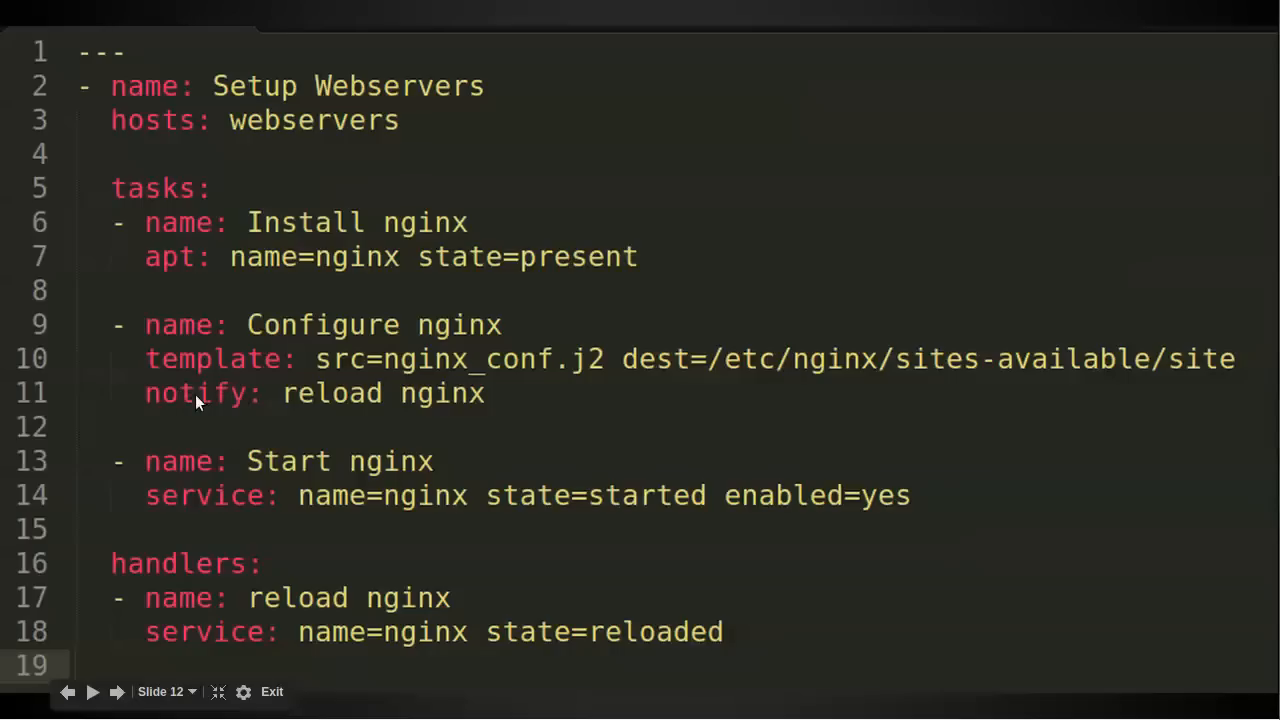
mouse_move(316, 410)
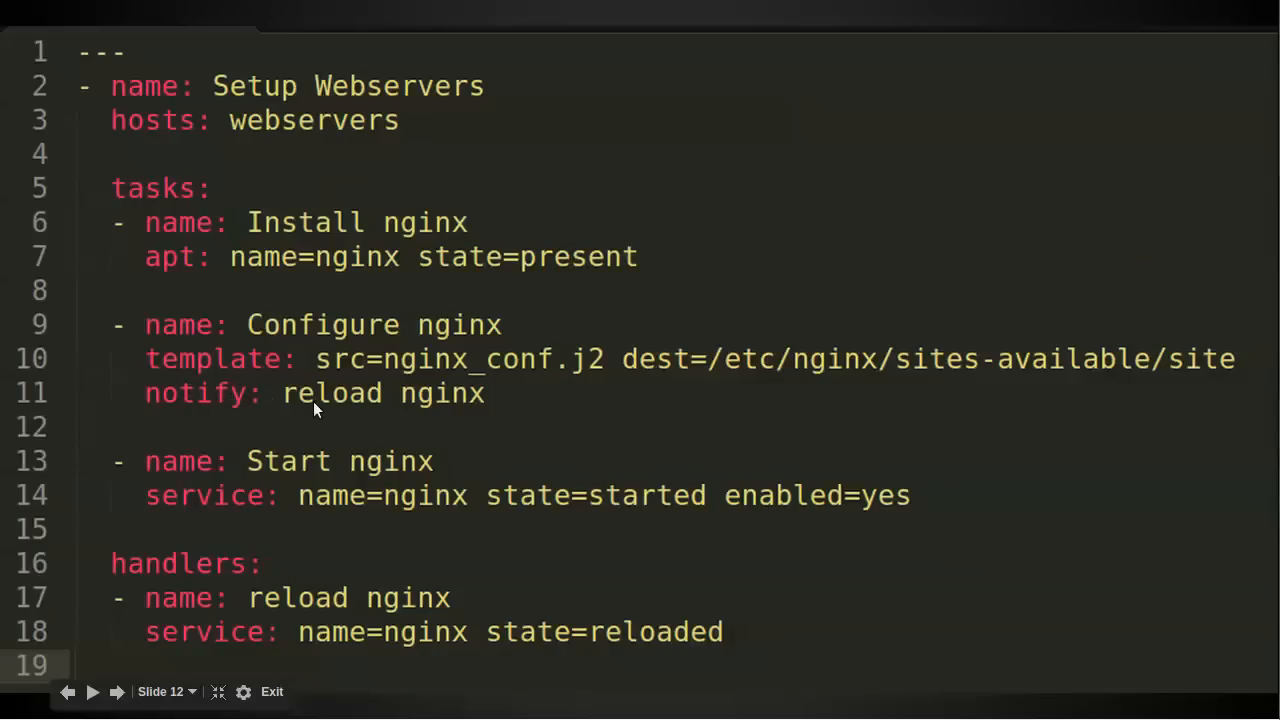
mouse_move(380, 468)
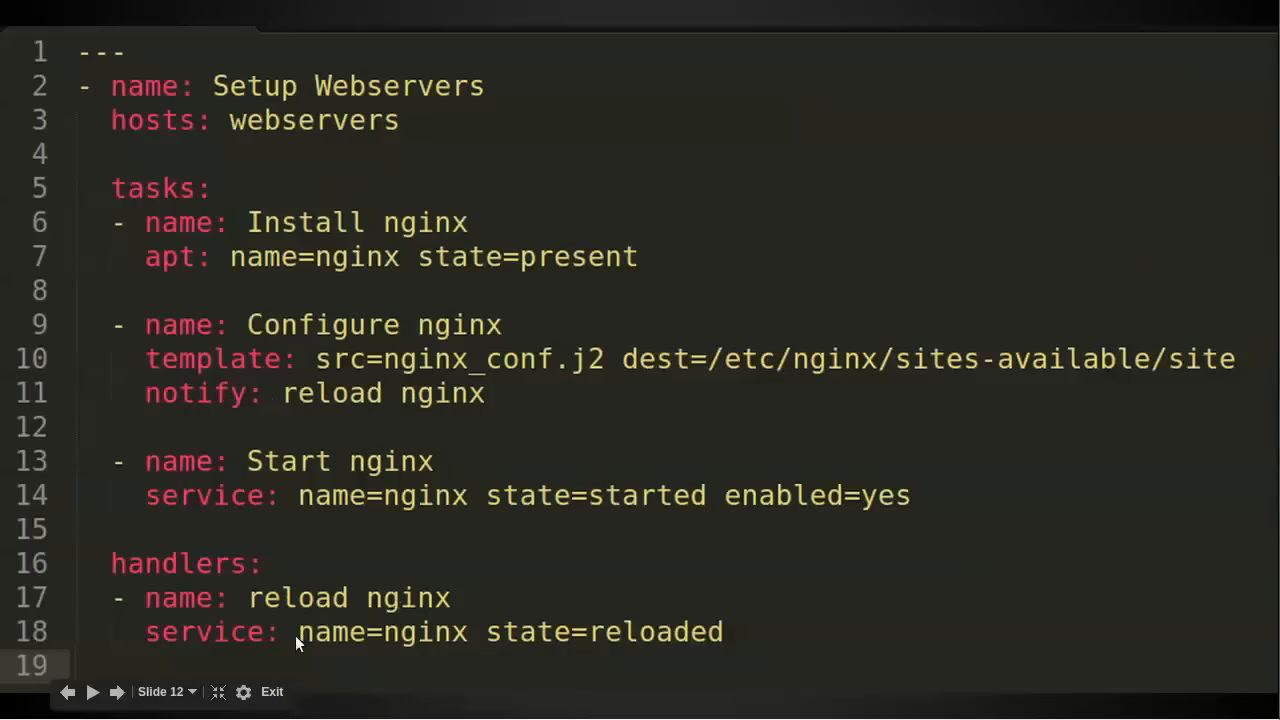
mouse_move(304, 520)
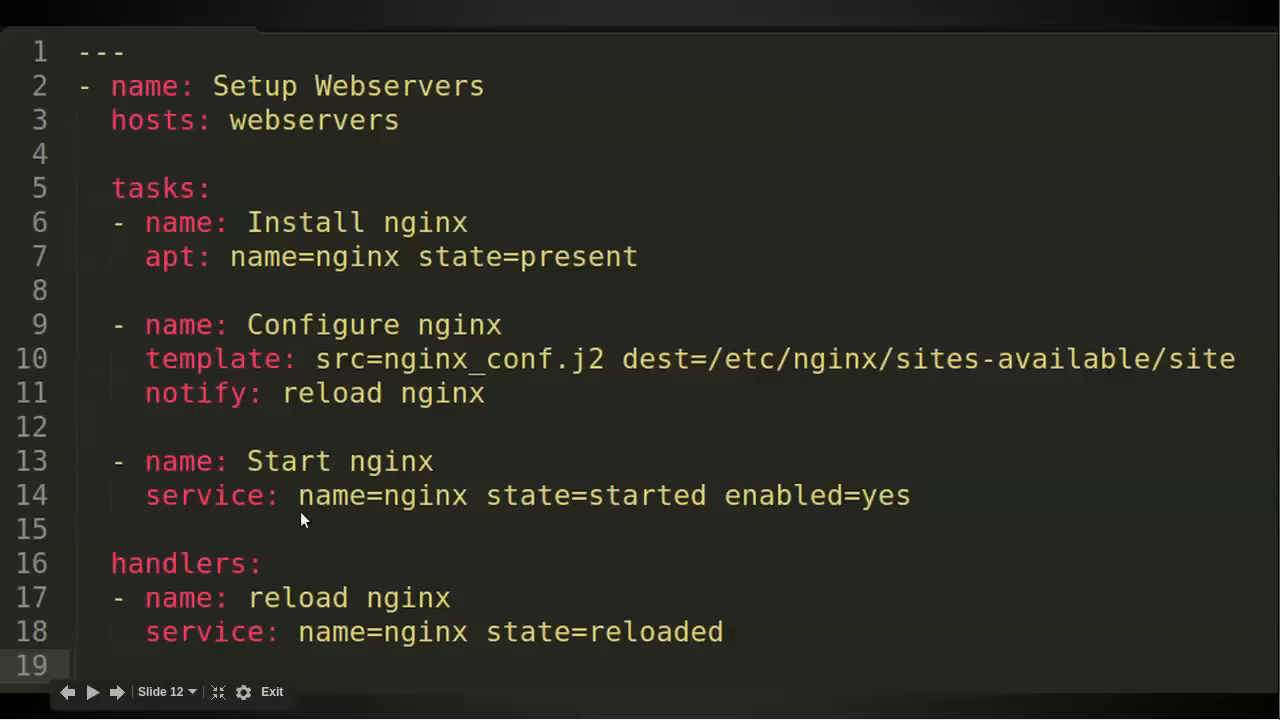
mouse_move(228, 504)
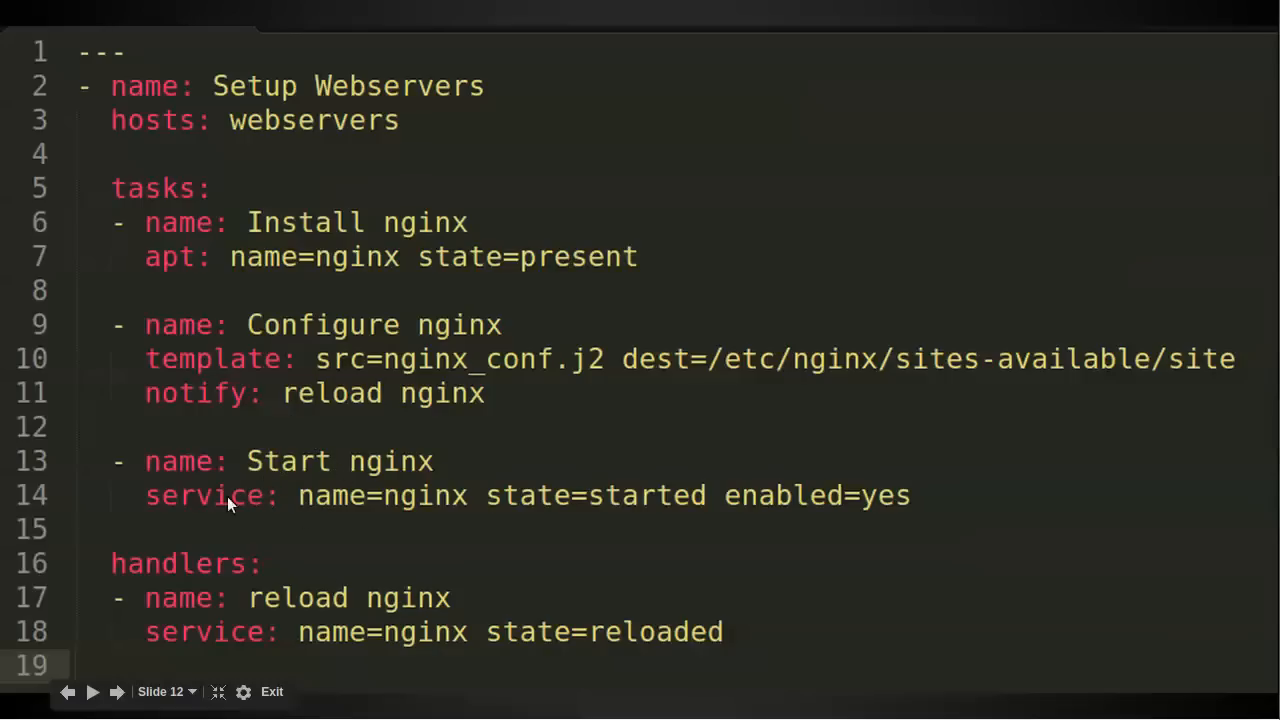
mouse_move(366, 510)
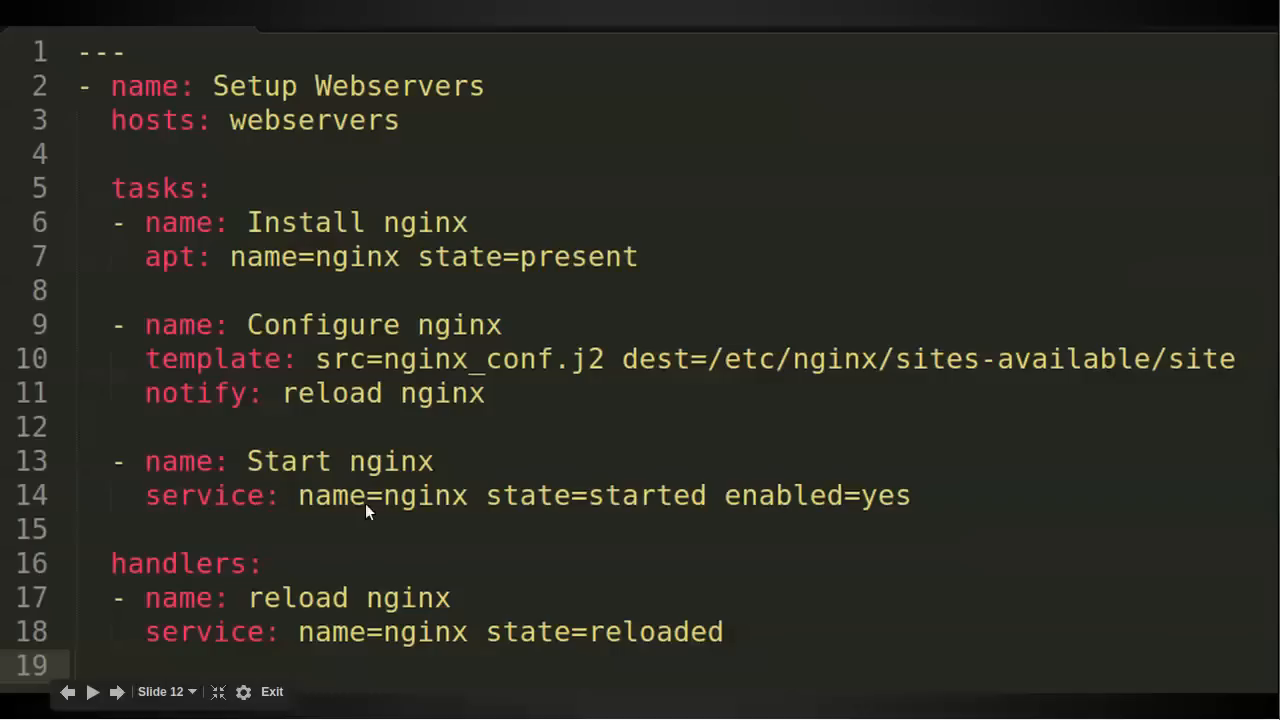
mouse_move(416, 512)
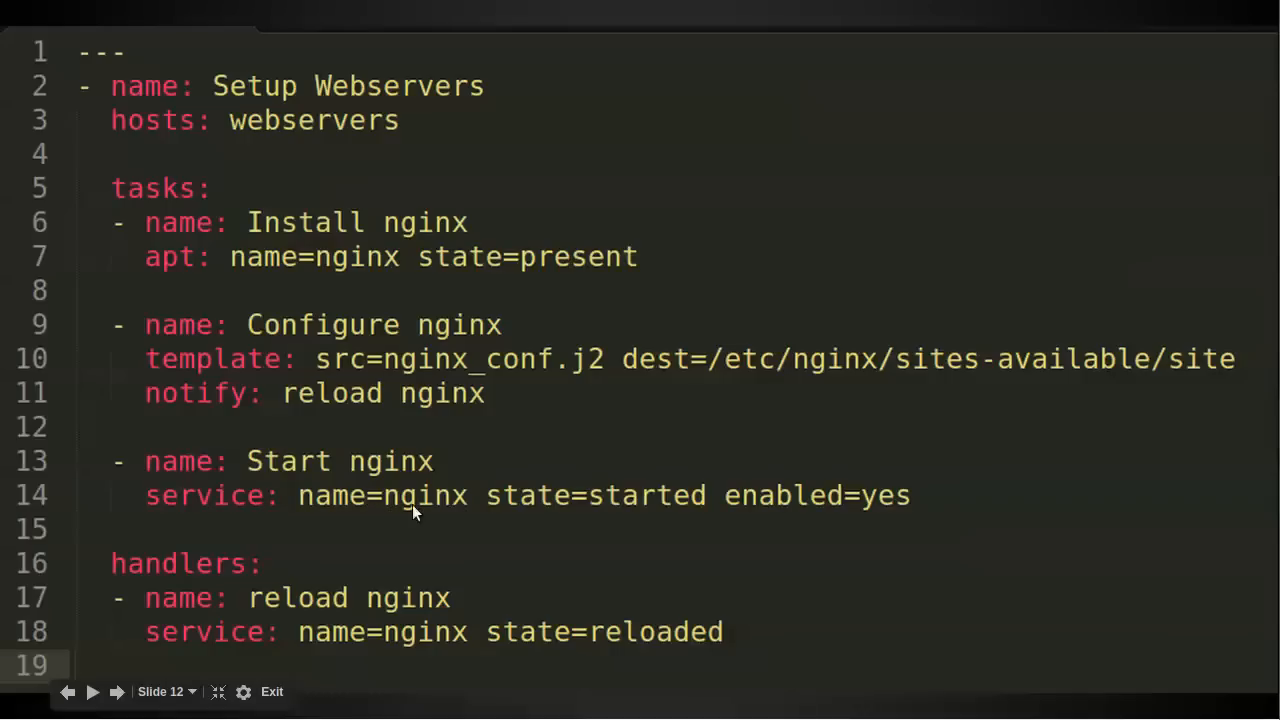
mouse_move(644, 508)
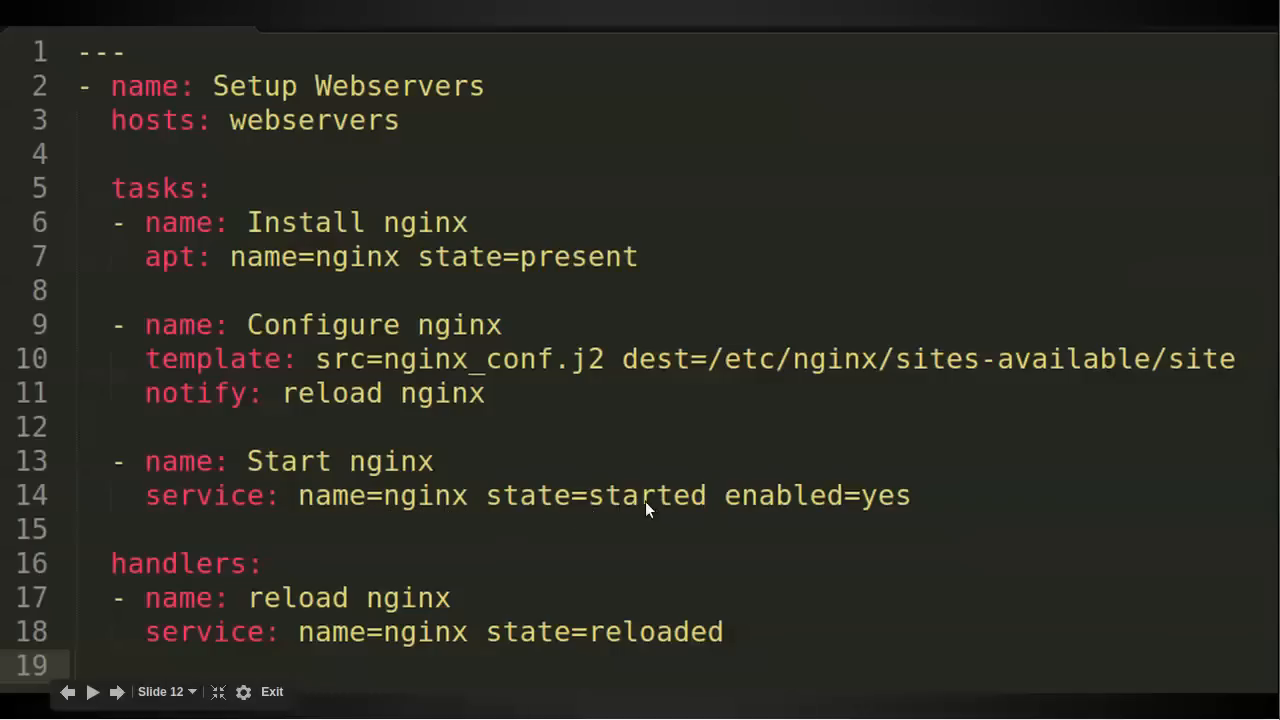
mouse_move(878, 504)
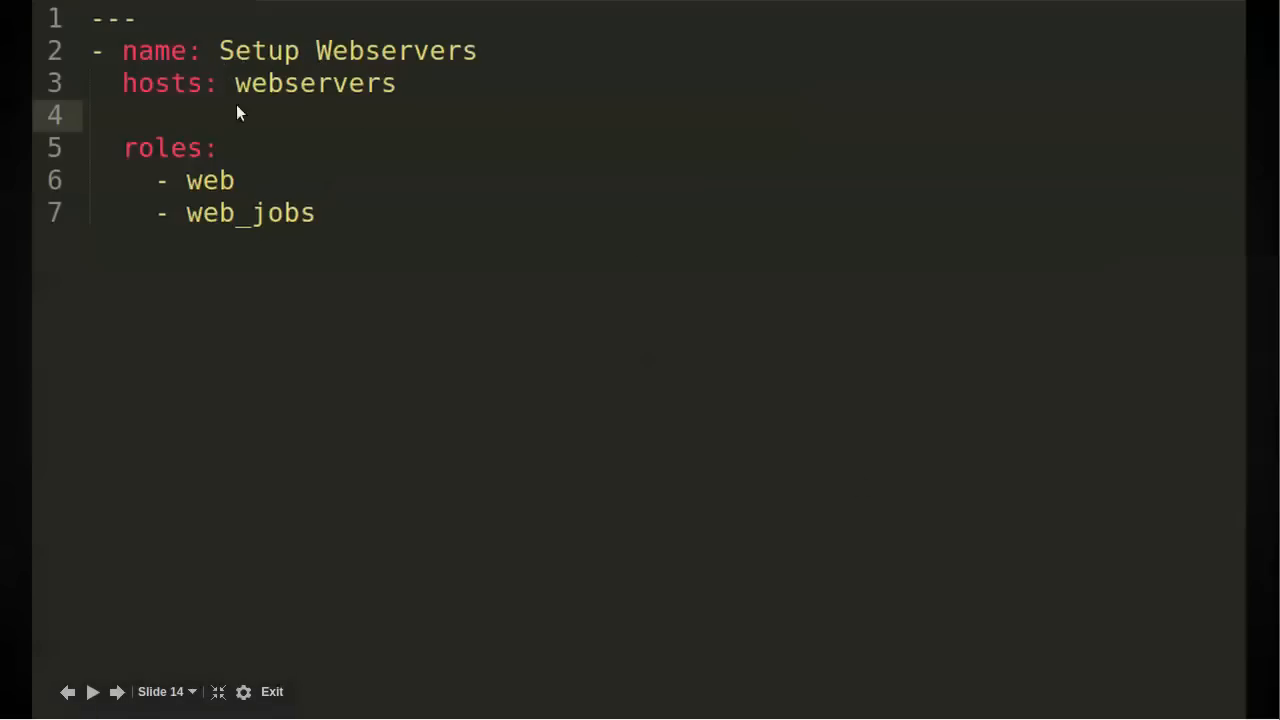
mouse_move(348, 102)
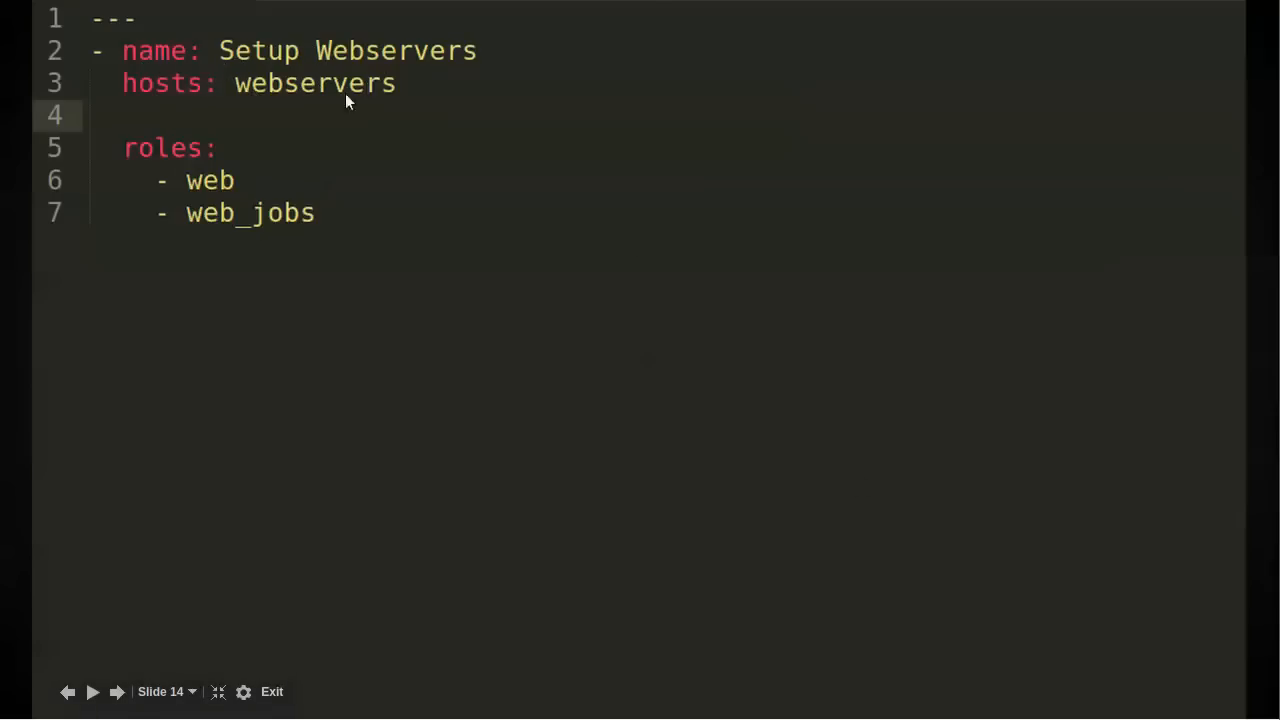
mouse_move(212, 196)
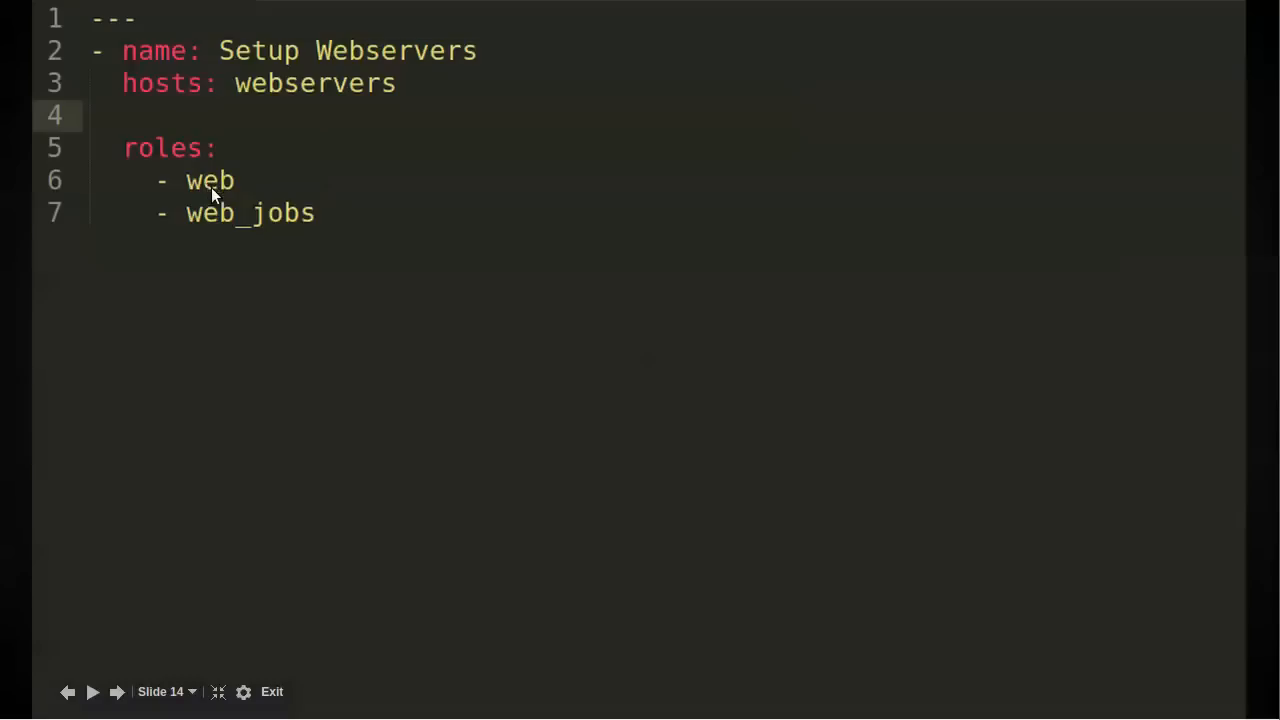
mouse_move(222, 218)
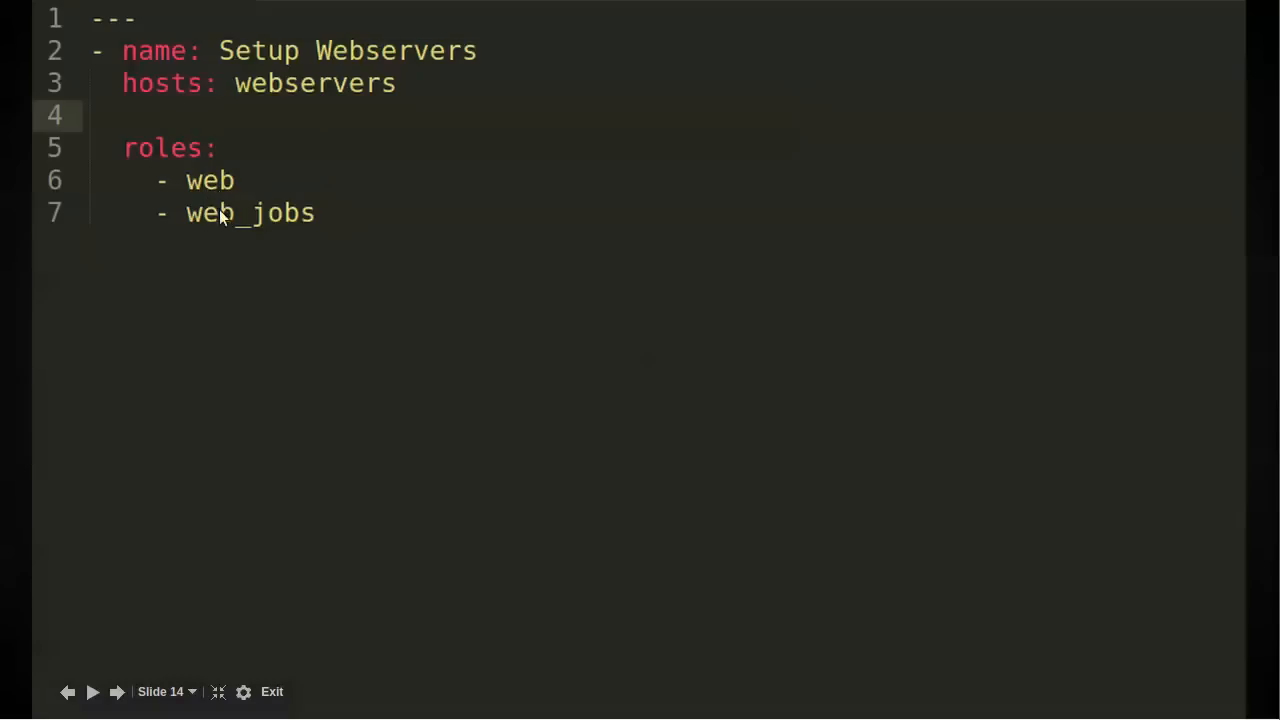
mouse_move(304, 206)
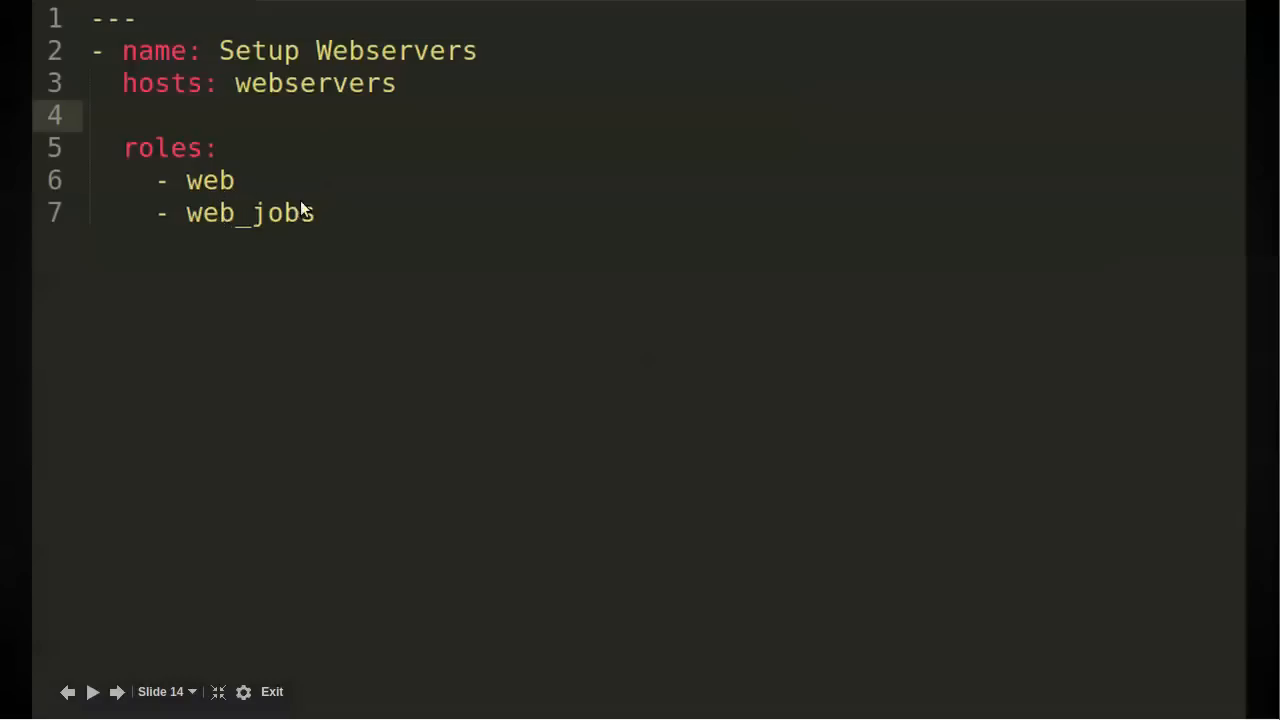
mouse_move(448, 156)
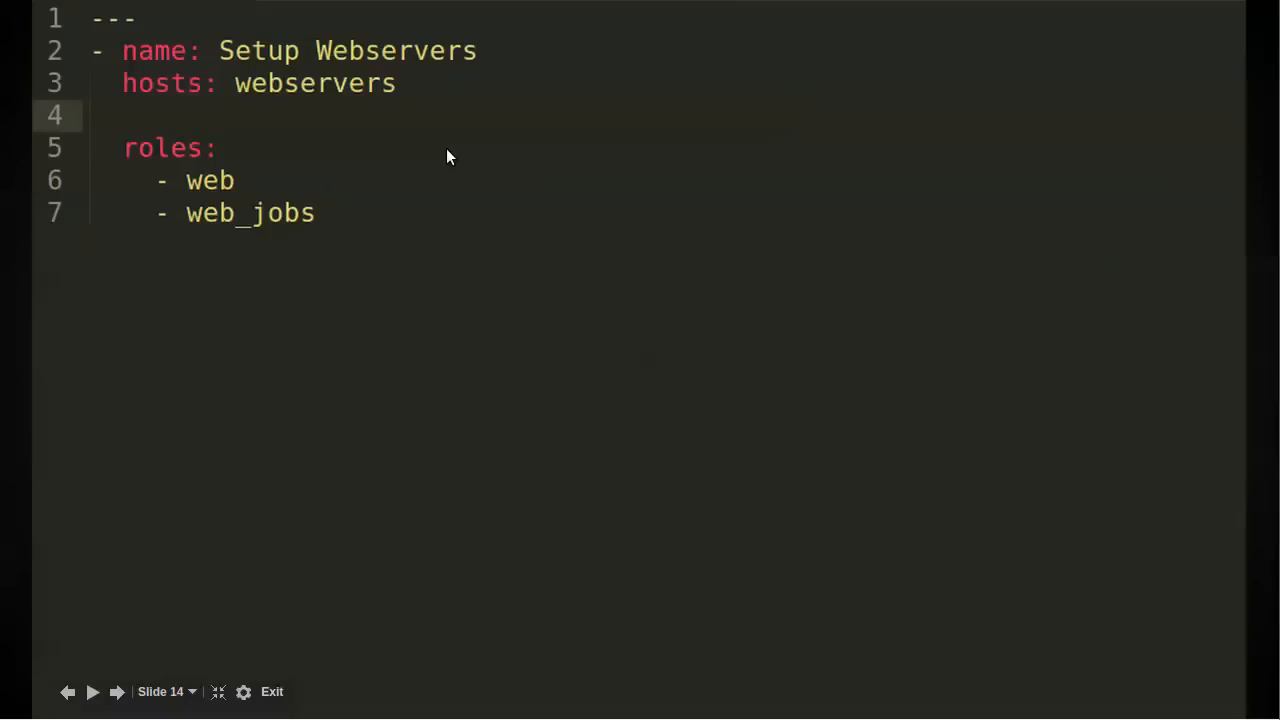